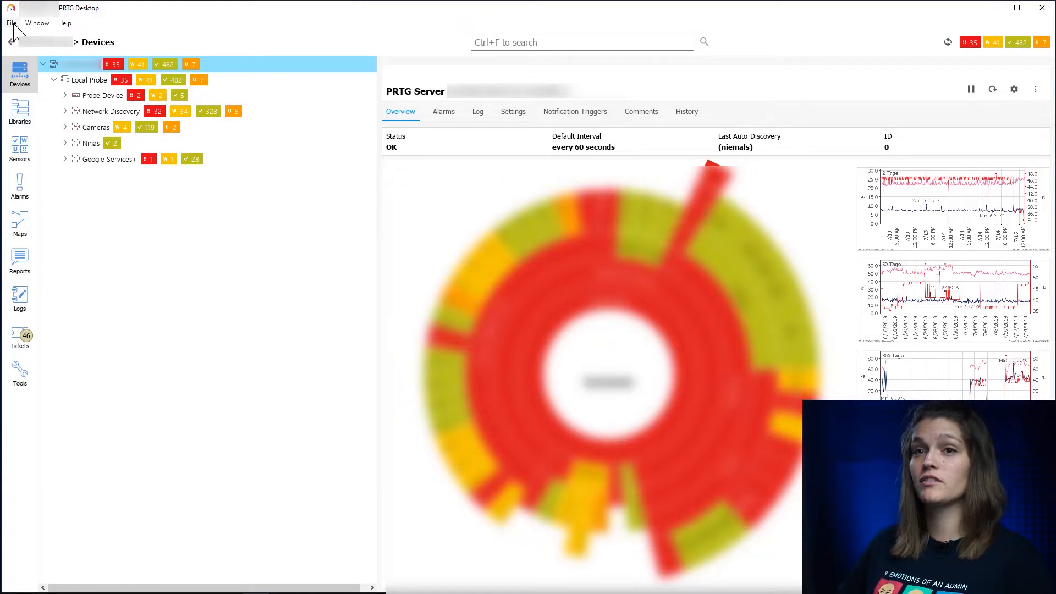
Add a new server account for ffm.prtgdemo.com on port 443 in Settings and save it
{"action": "left_click", "coordinate": [11, 22]}
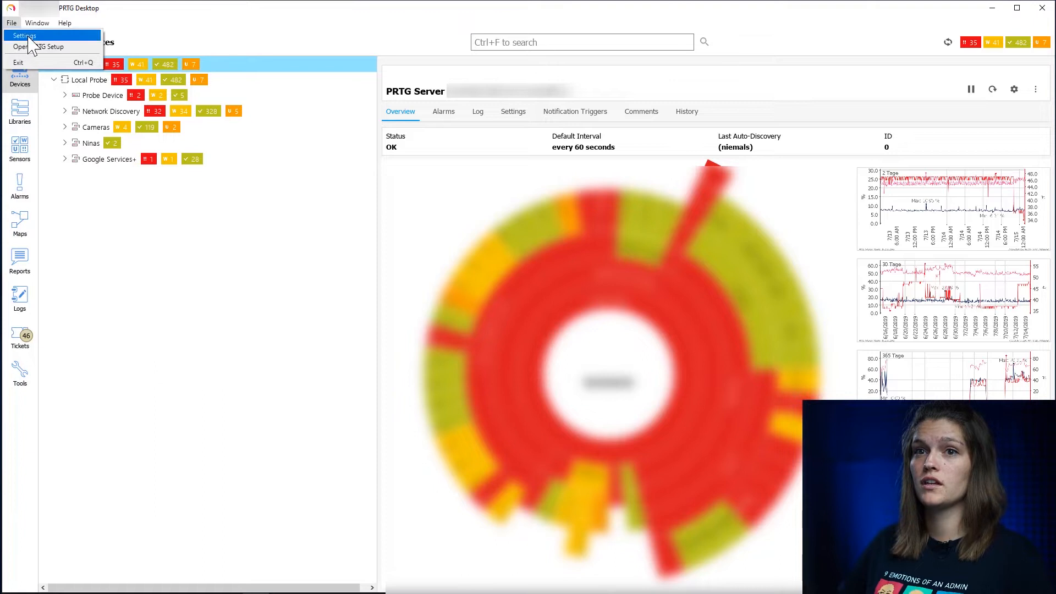
{"action": "left_click", "coordinate": [25, 35]}
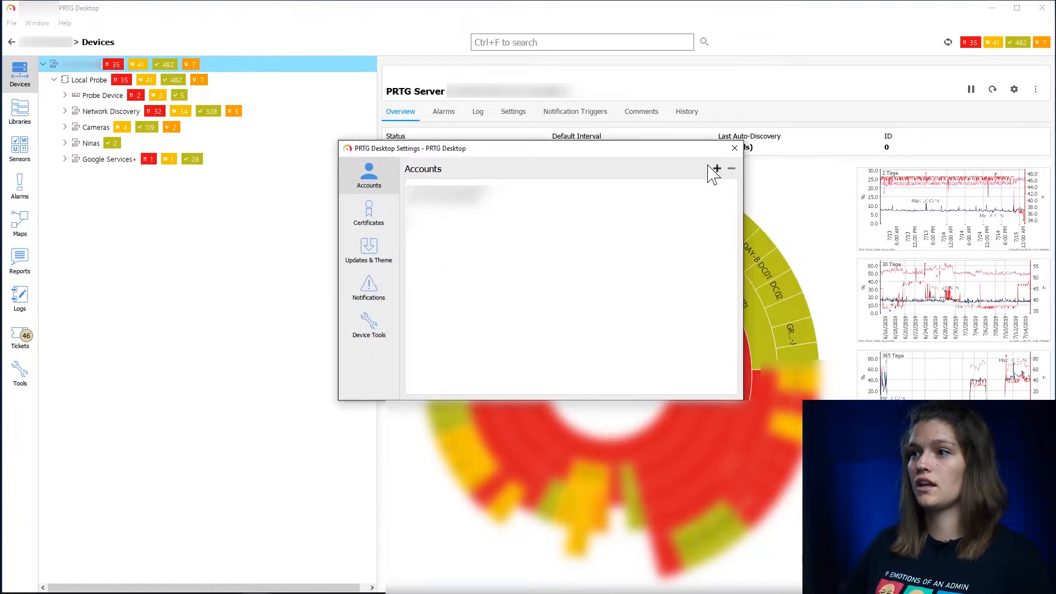
{"action": "left_click", "coordinate": [716, 170]}
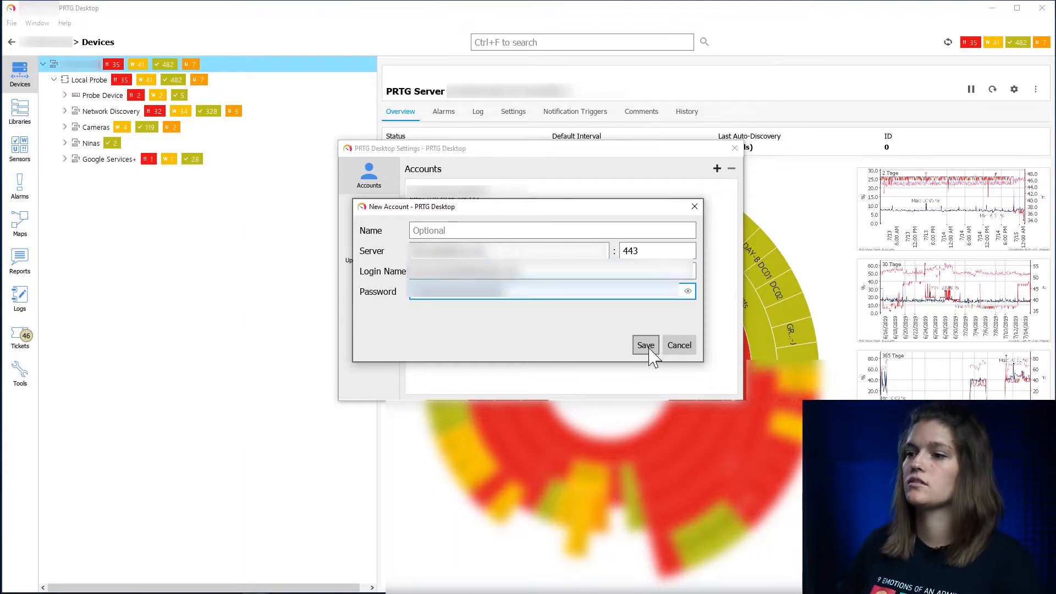
{"action": "left_click", "coordinate": [645, 344]}
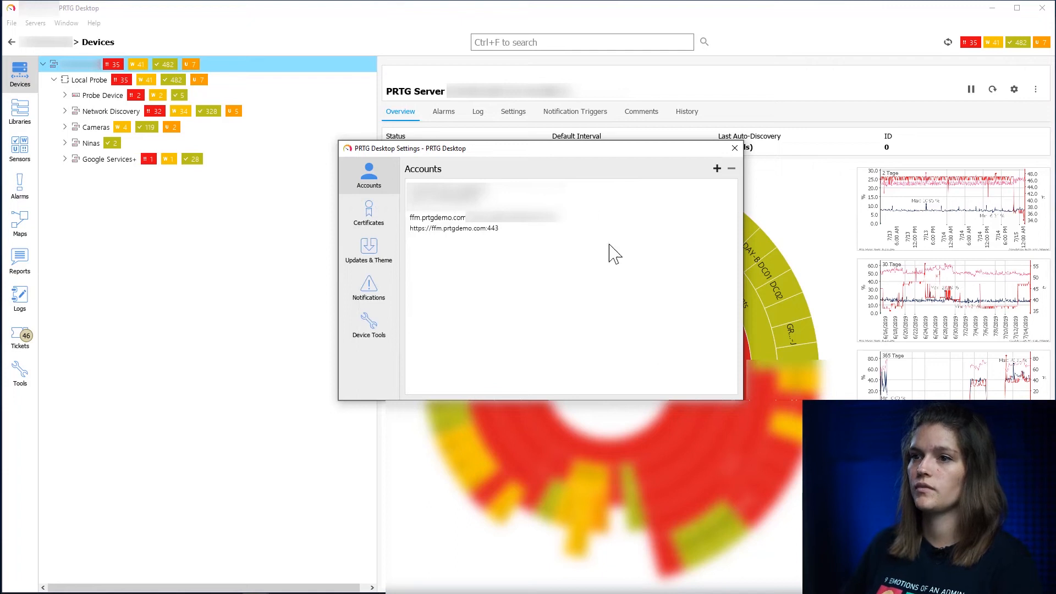
{"action": "mouse_move", "coordinate": [441, 234]}
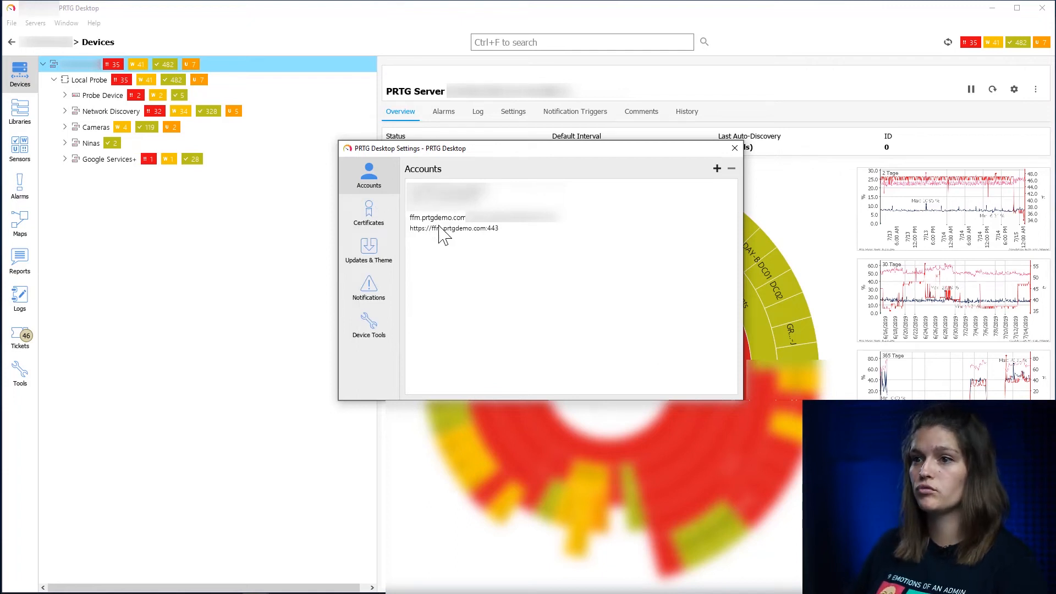
{"action": "mouse_move", "coordinate": [461, 229]}
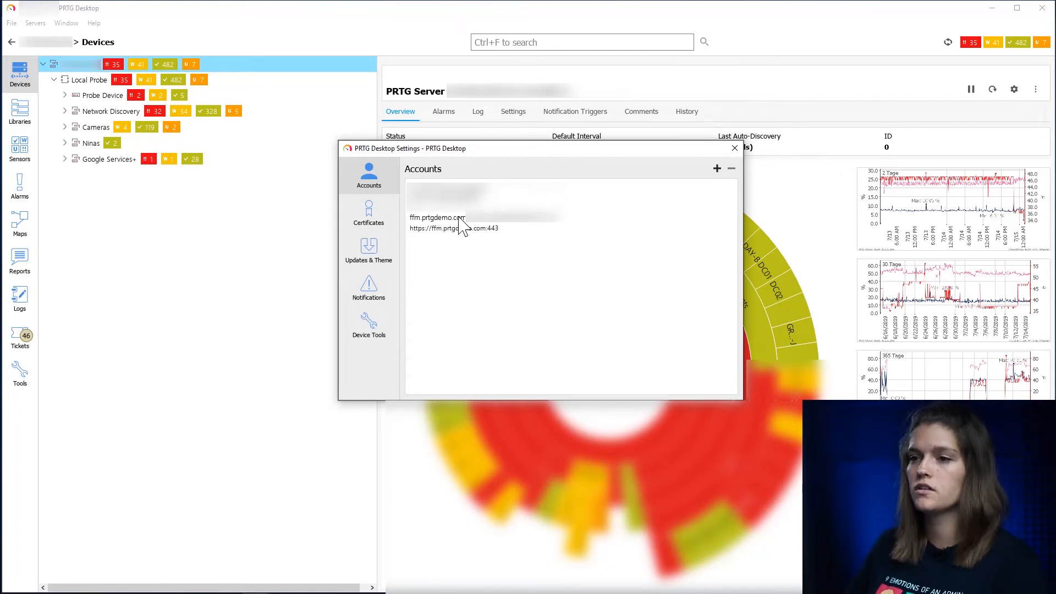
Review both accounts in the list, selecting ffm.prtgdemo.com, and close Settings
{"action": "left_click", "coordinate": [485, 196]}
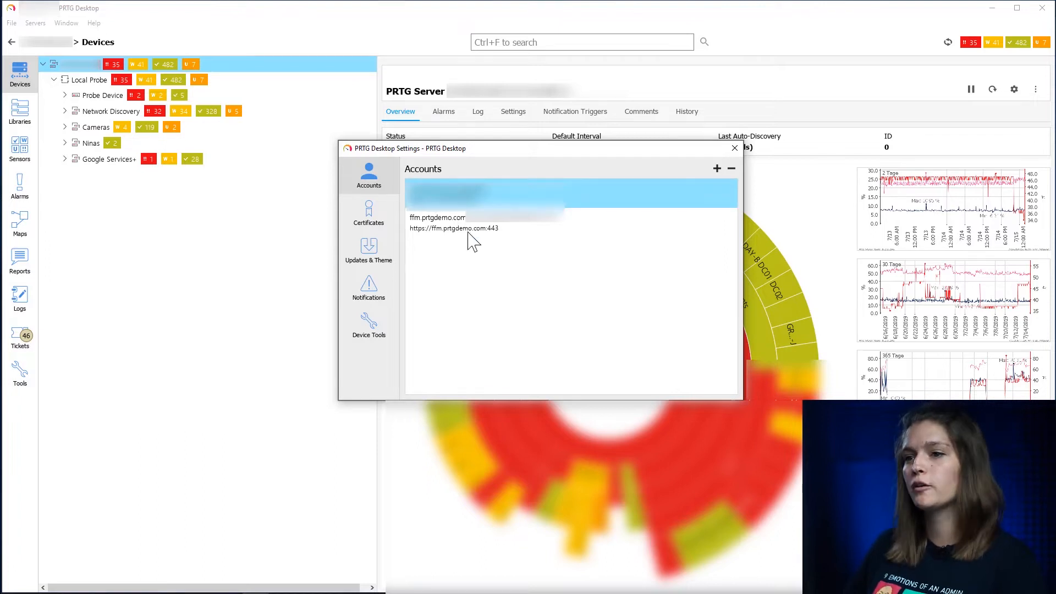
{"action": "left_click", "coordinate": [472, 222]}
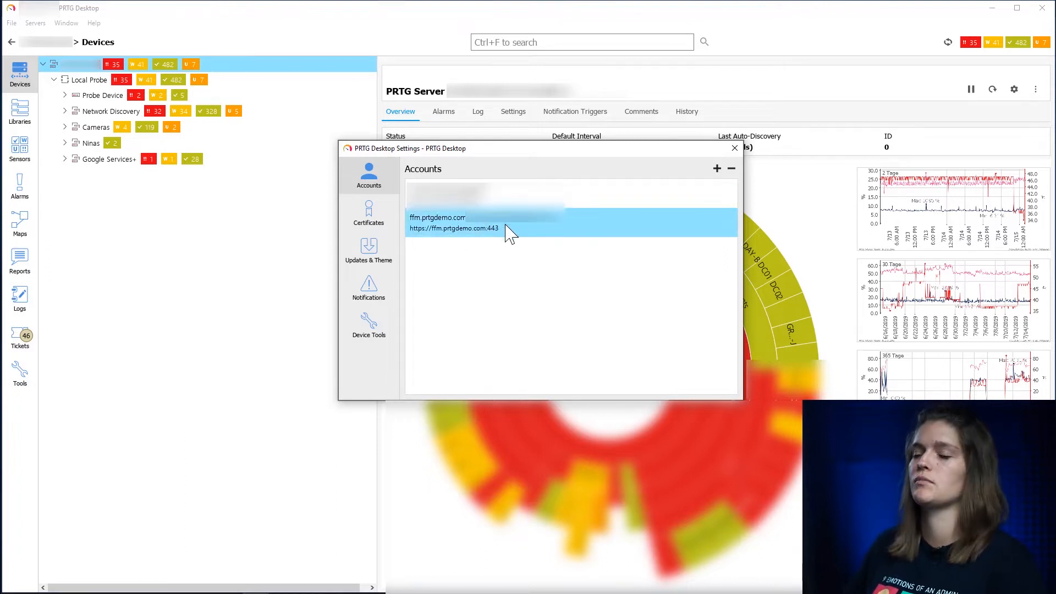
{"action": "mouse_move", "coordinate": [667, 175]}
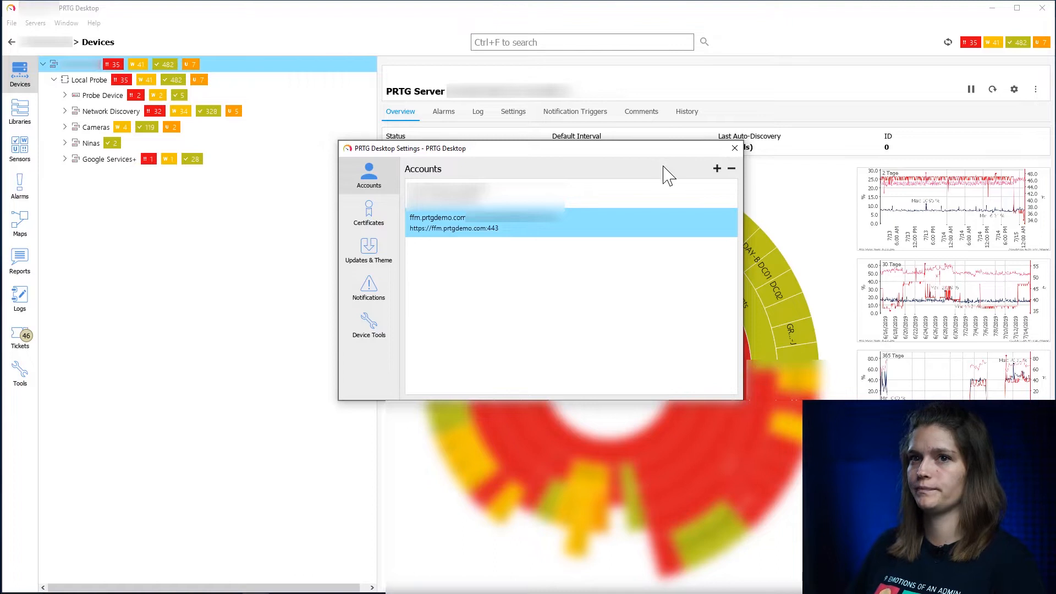
{"action": "left_click", "coordinate": [734, 148]}
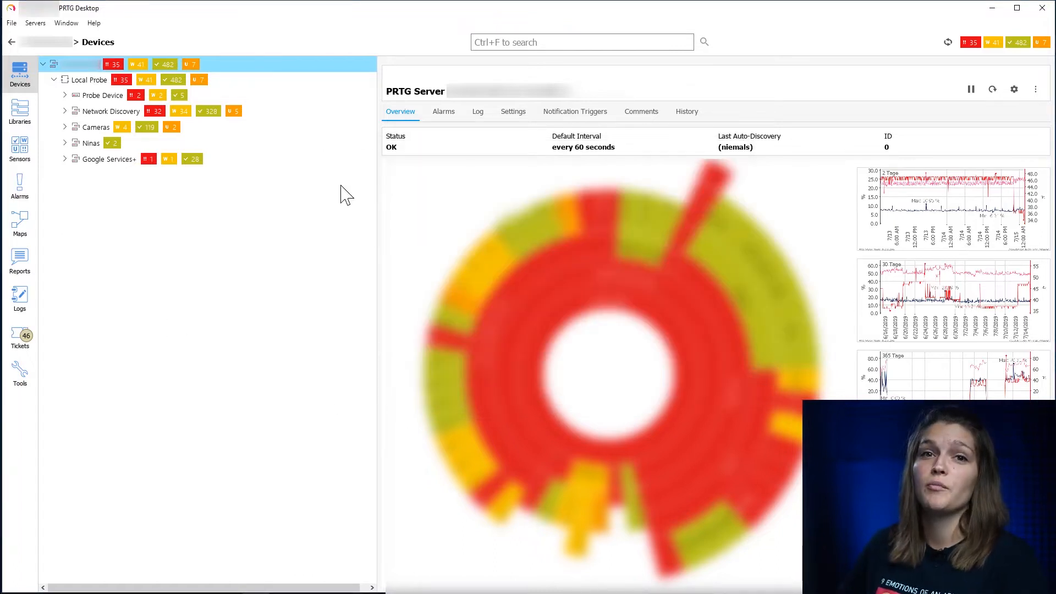
{"action": "mouse_move", "coordinate": [295, 232]}
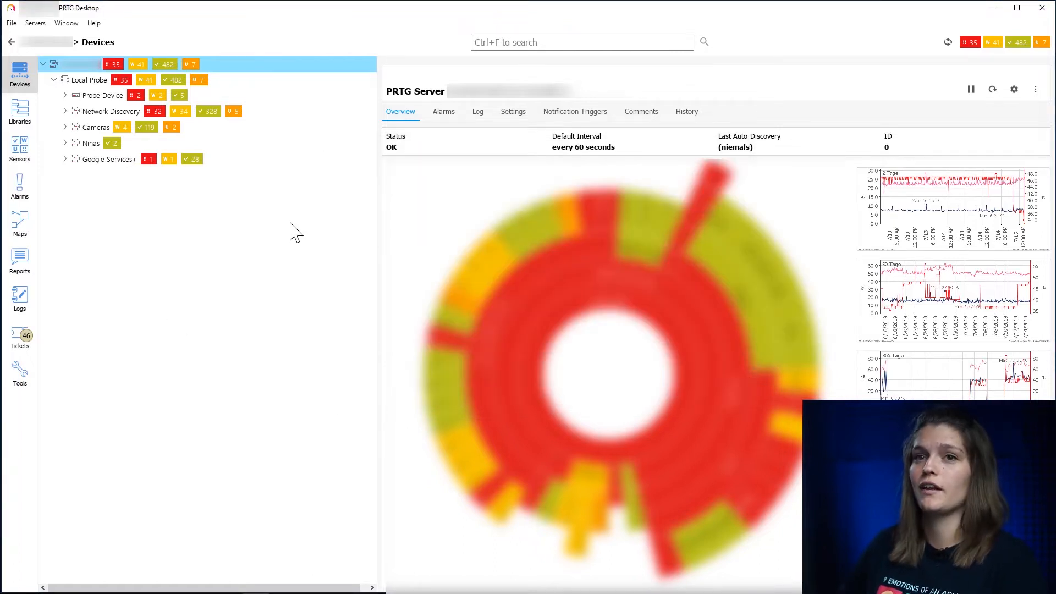
{"action": "left_click", "coordinate": [11, 22]}
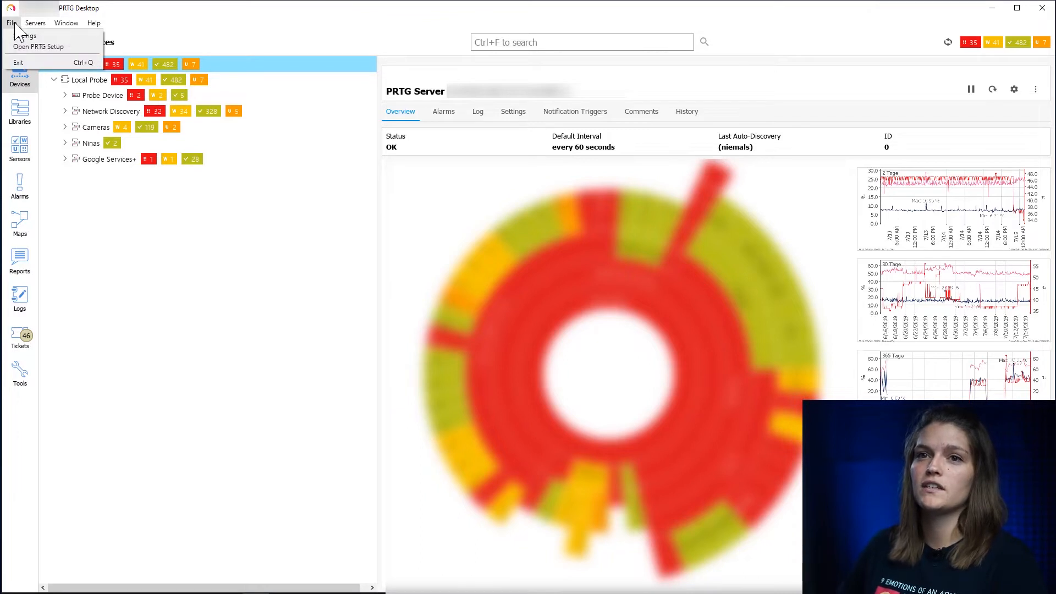
{"action": "left_click", "coordinate": [35, 22]}
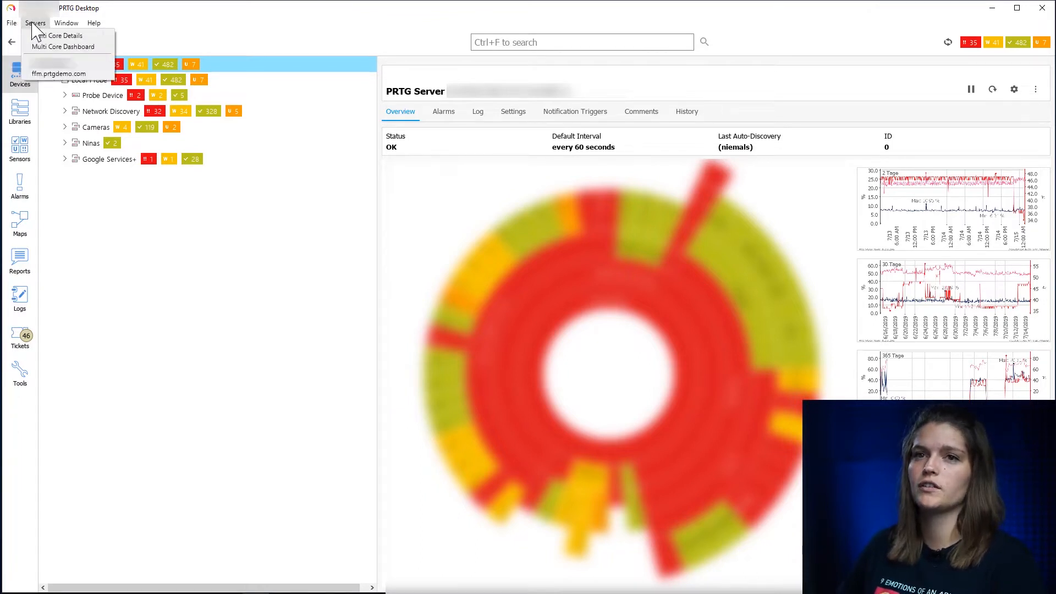
{"action": "mouse_move", "coordinate": [60, 73]}
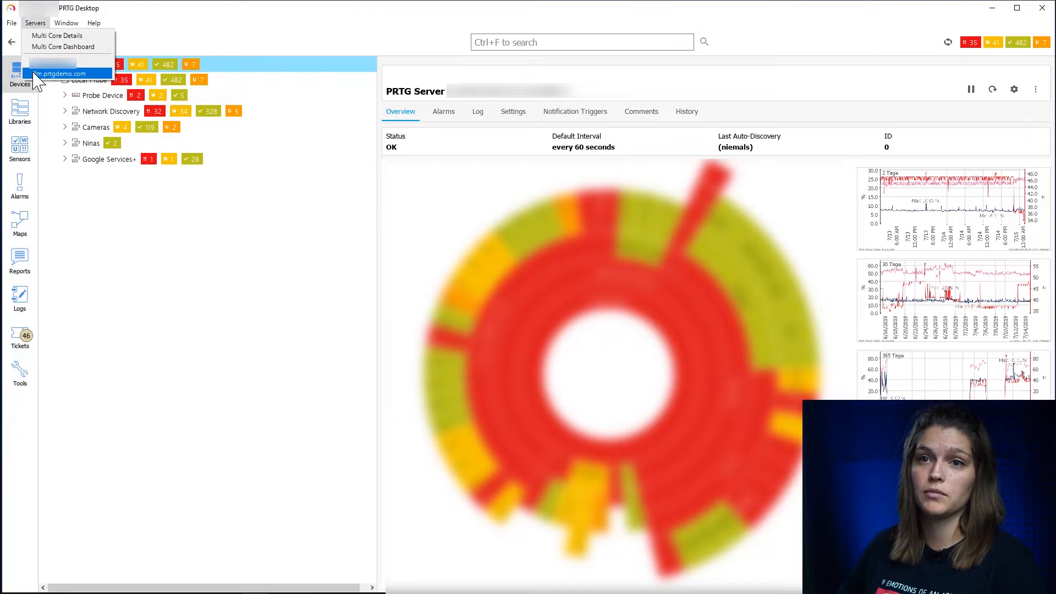
{"action": "left_click", "coordinate": [66, 22]}
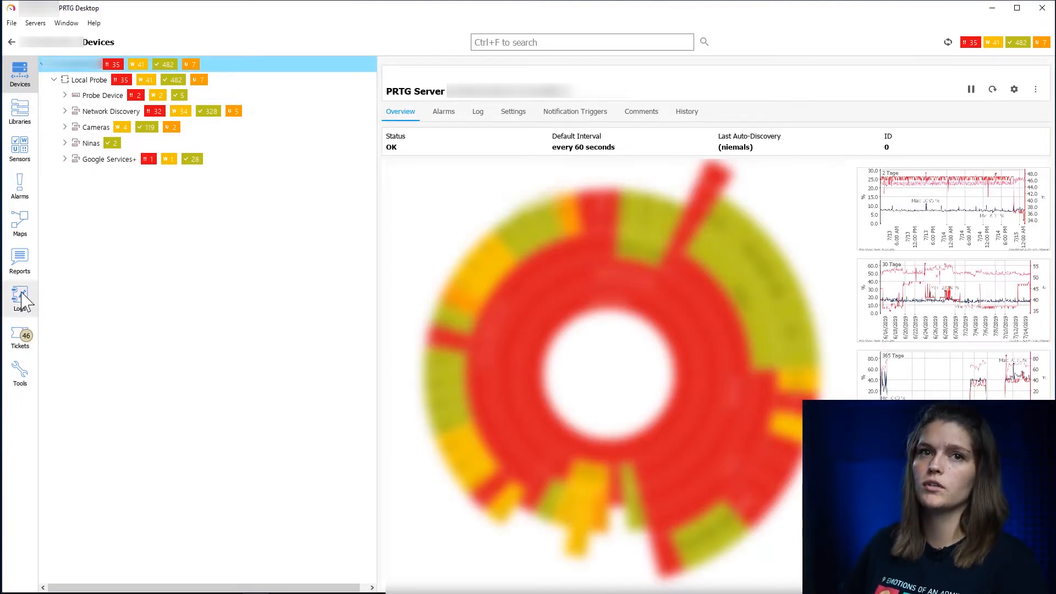
{"action": "mouse_move", "coordinate": [20, 111]}
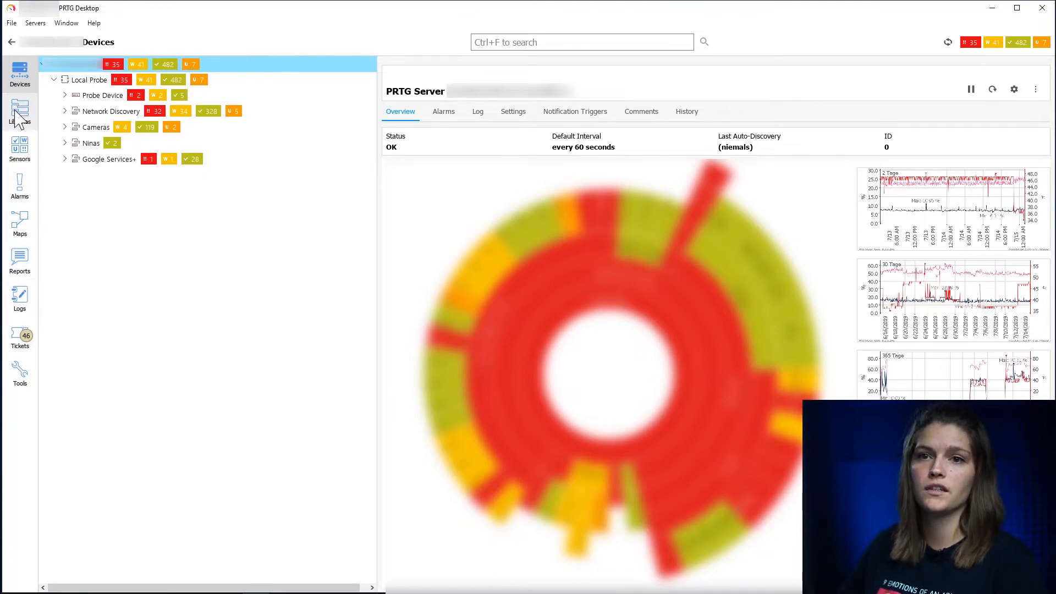
{"action": "mouse_move", "coordinate": [19, 187]}
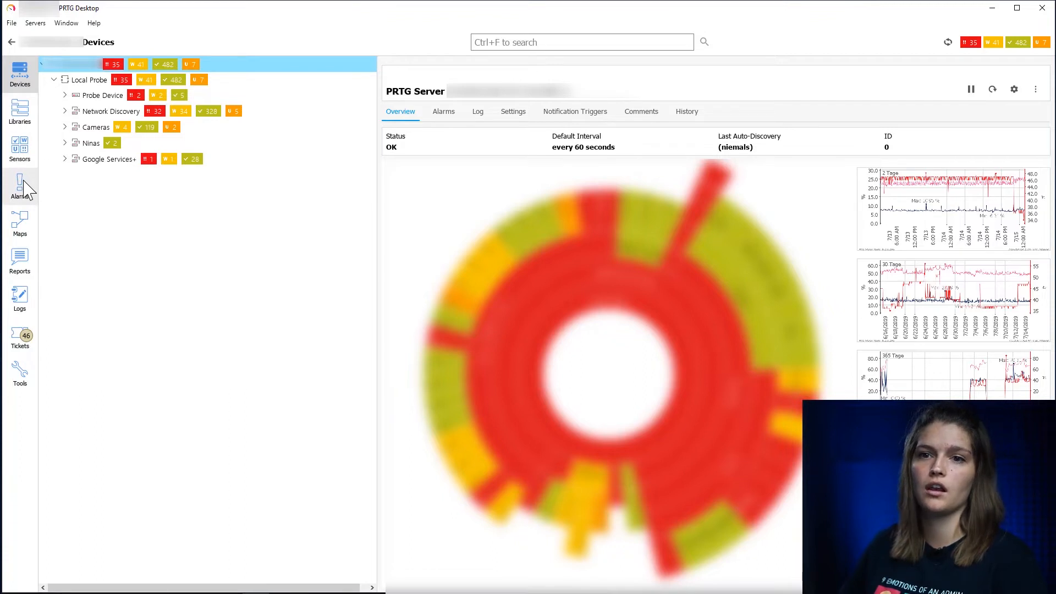
{"action": "mouse_move", "coordinate": [19, 336]}
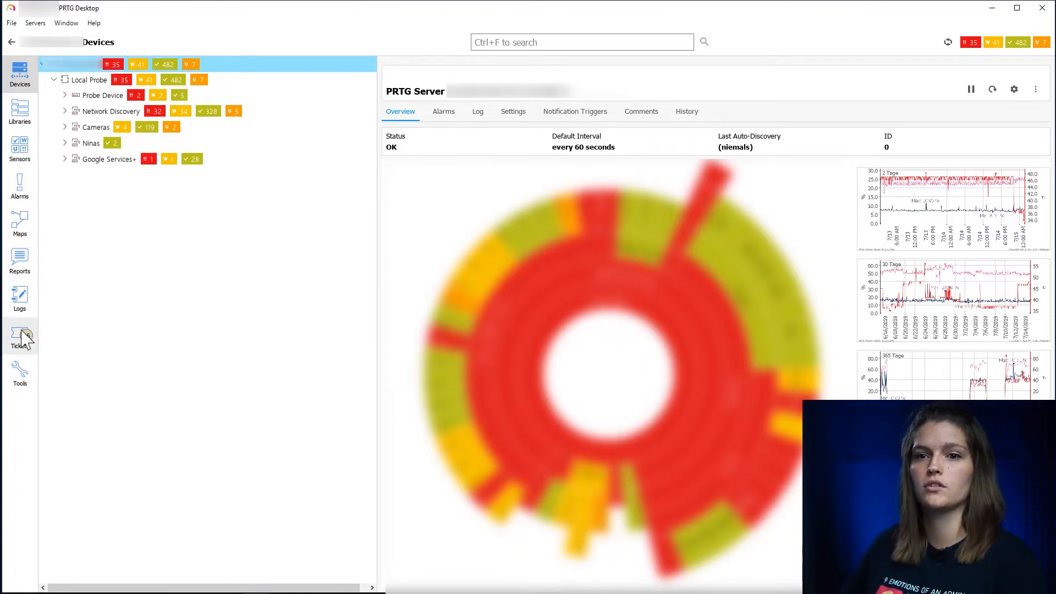
{"action": "mouse_move", "coordinate": [23, 374]}
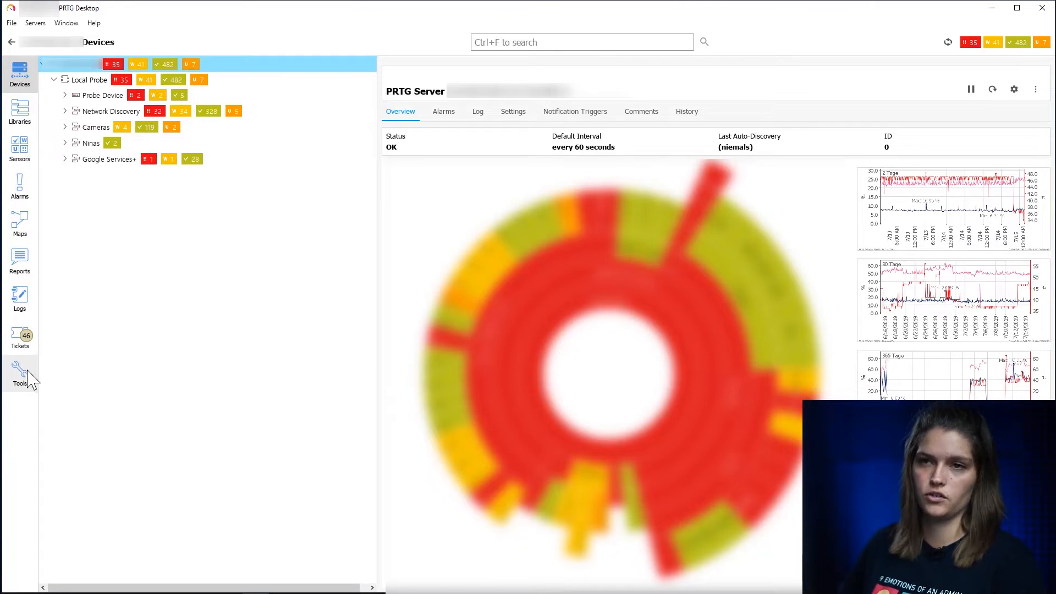
{"action": "left_click", "coordinate": [581, 42]}
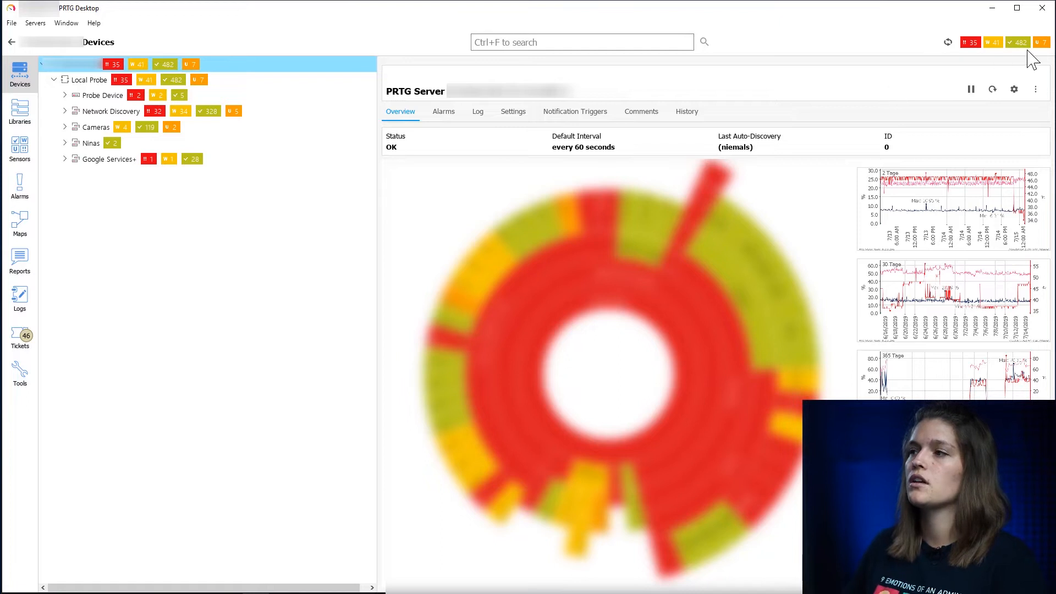
{"action": "mouse_move", "coordinate": [1029, 42]}
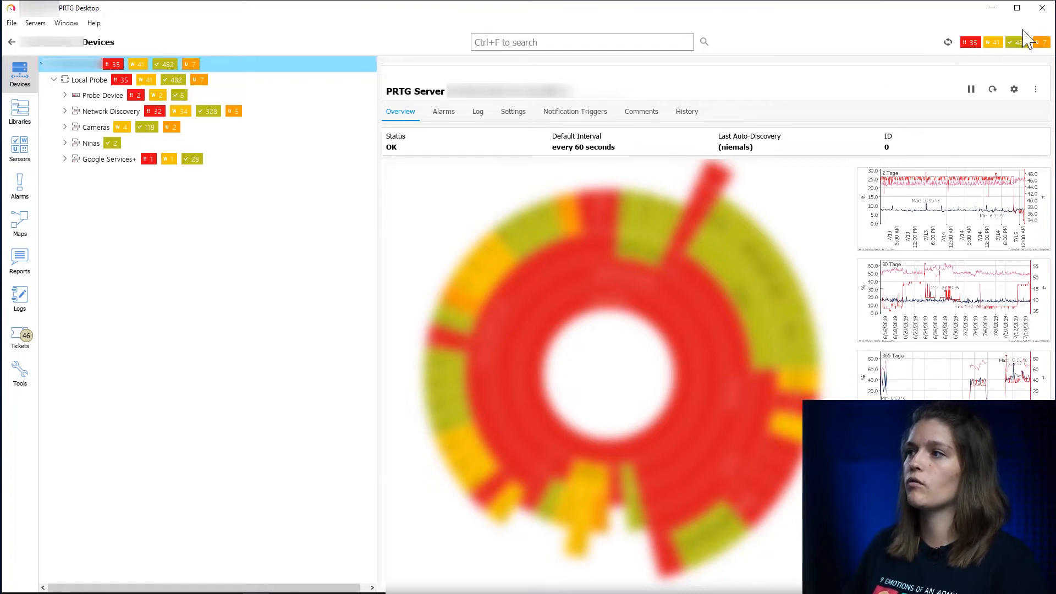
{"action": "mouse_move", "coordinate": [1050, 52]}
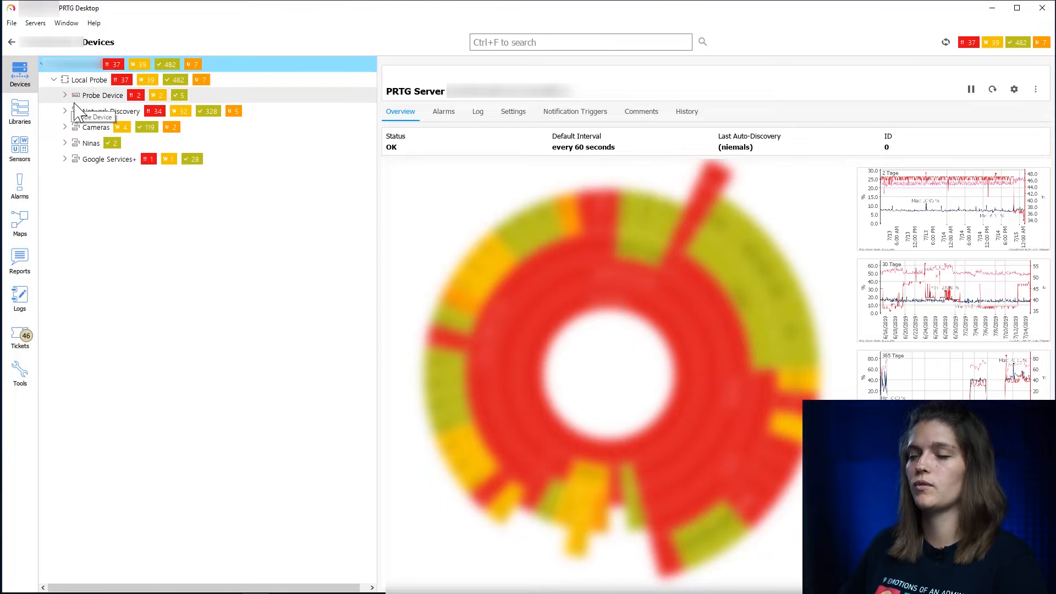
{"action": "mouse_move", "coordinate": [921, 276]}
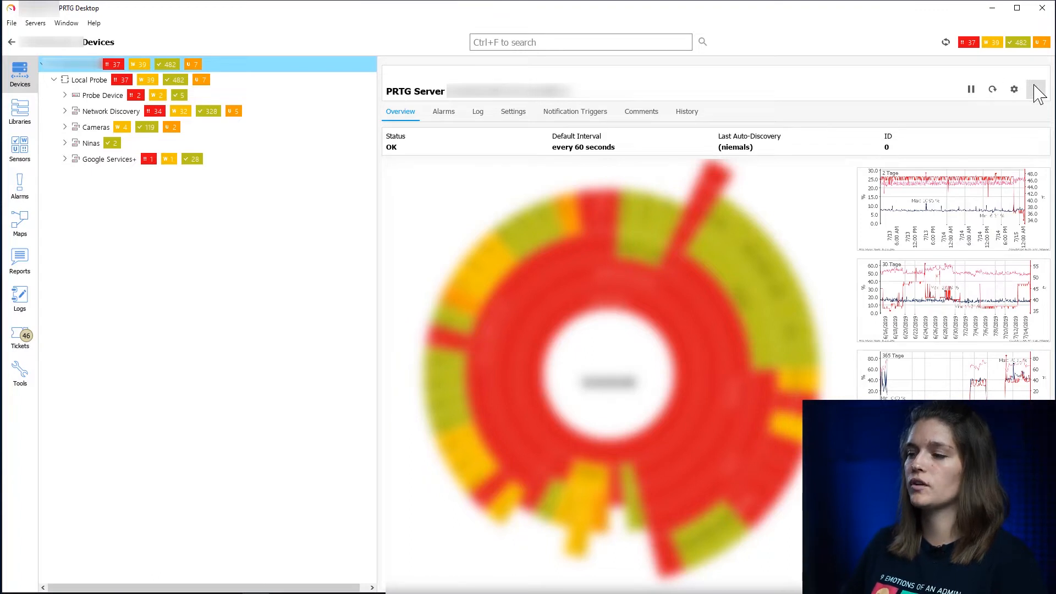
{"action": "mouse_move", "coordinate": [505, 146]}
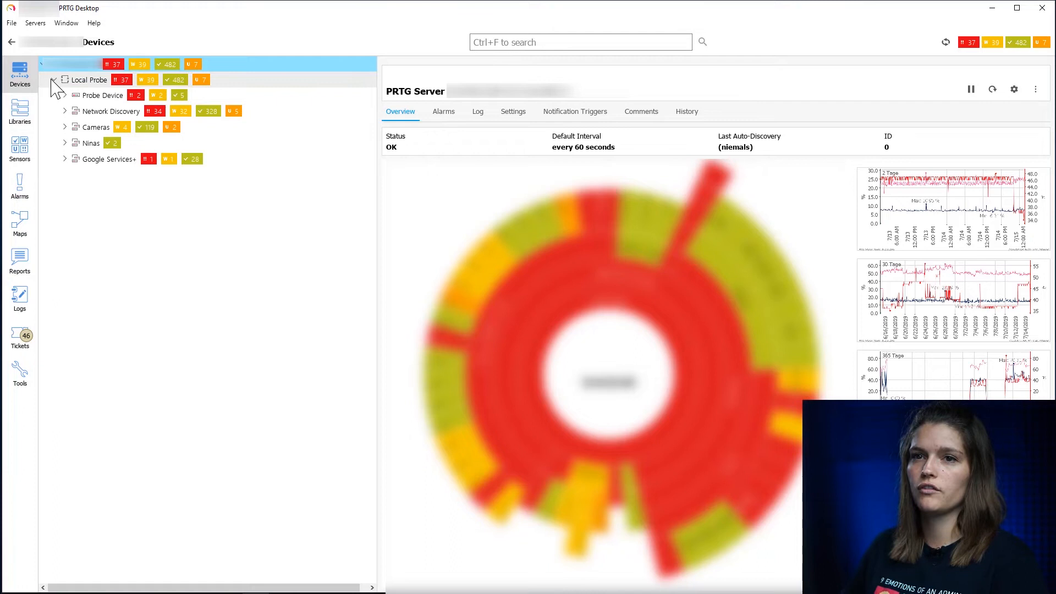
Select Probe Device on the local server before opening the ffm.prtgdemo.com window
{"action": "left_click", "coordinate": [104, 94]}
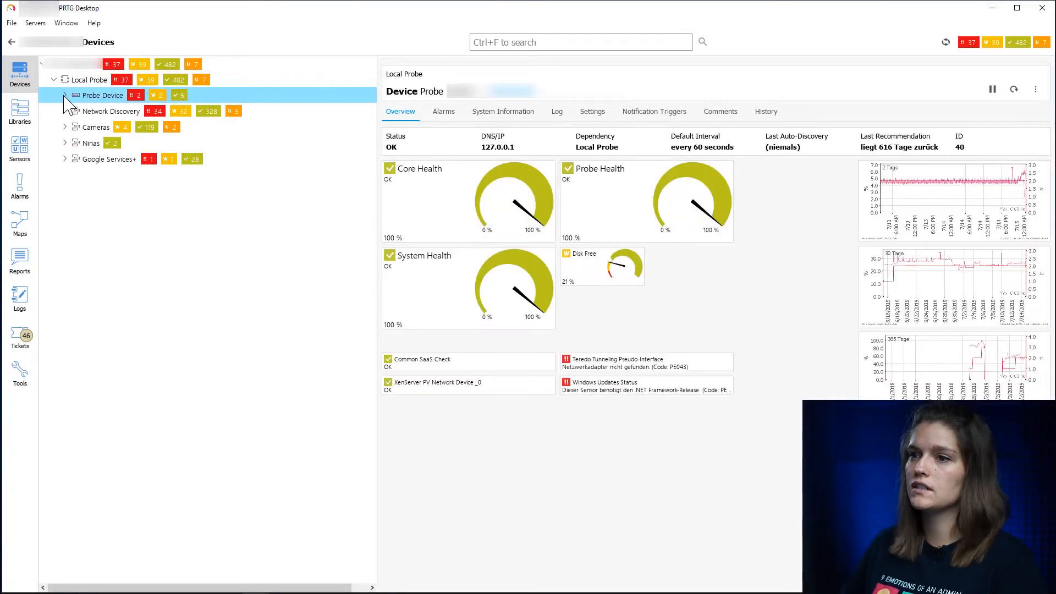
{"action": "left_click", "coordinate": [65, 95]}
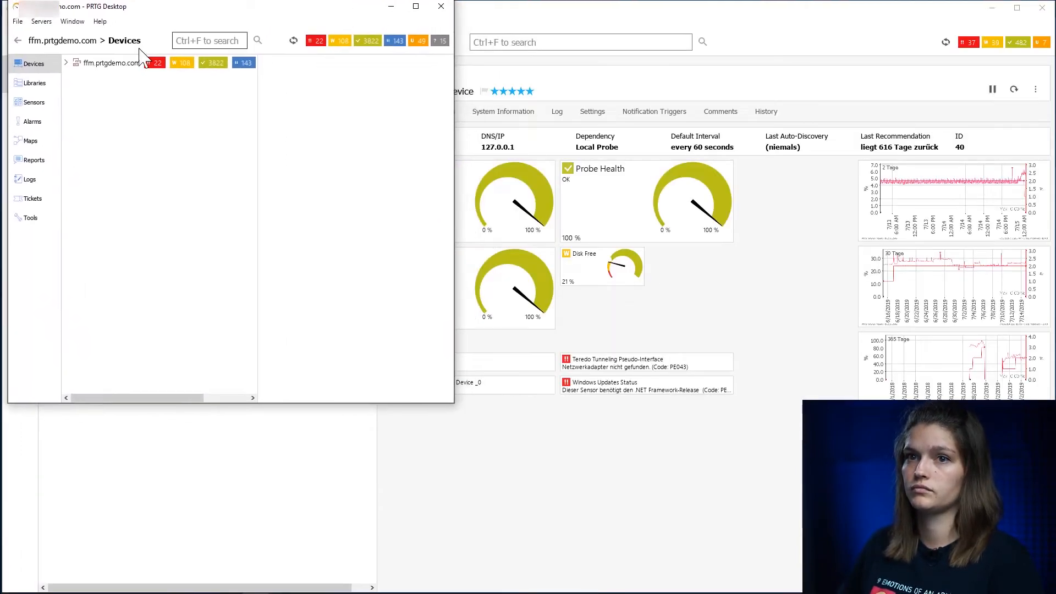
Expand ffm.prtgdemo.com and browse the HQ, Branch Office and Data Center probe overviews
{"action": "left_click", "coordinate": [65, 63]}
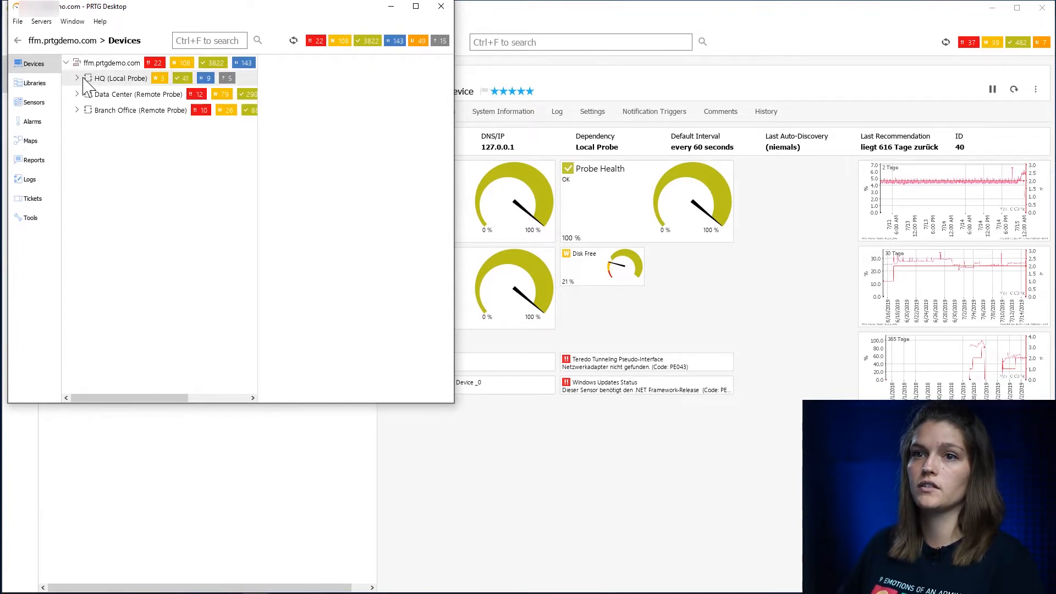
{"action": "left_click", "coordinate": [121, 78]}
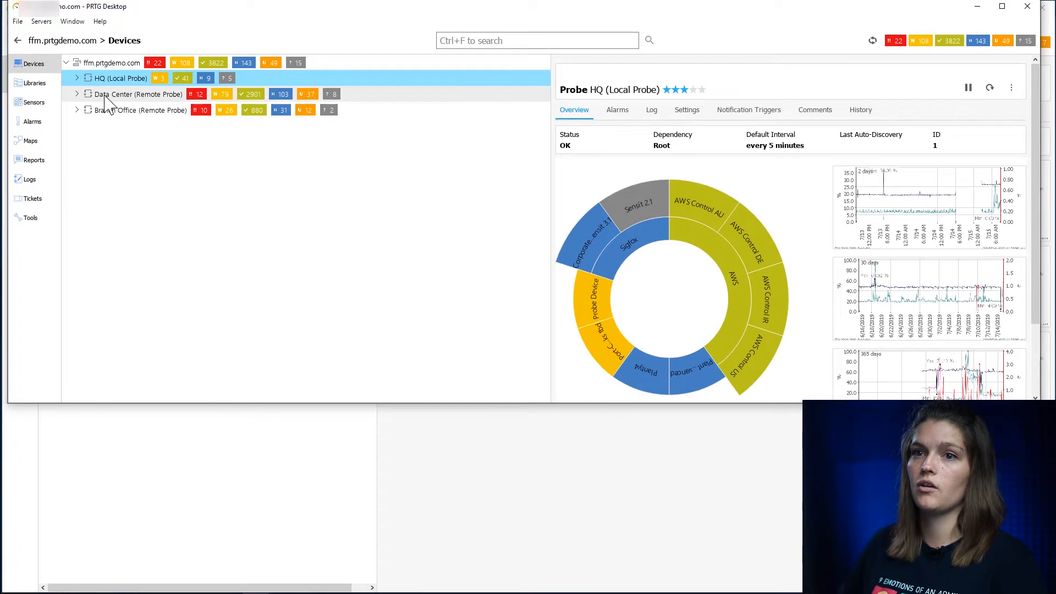
{"action": "left_click", "coordinate": [134, 110]}
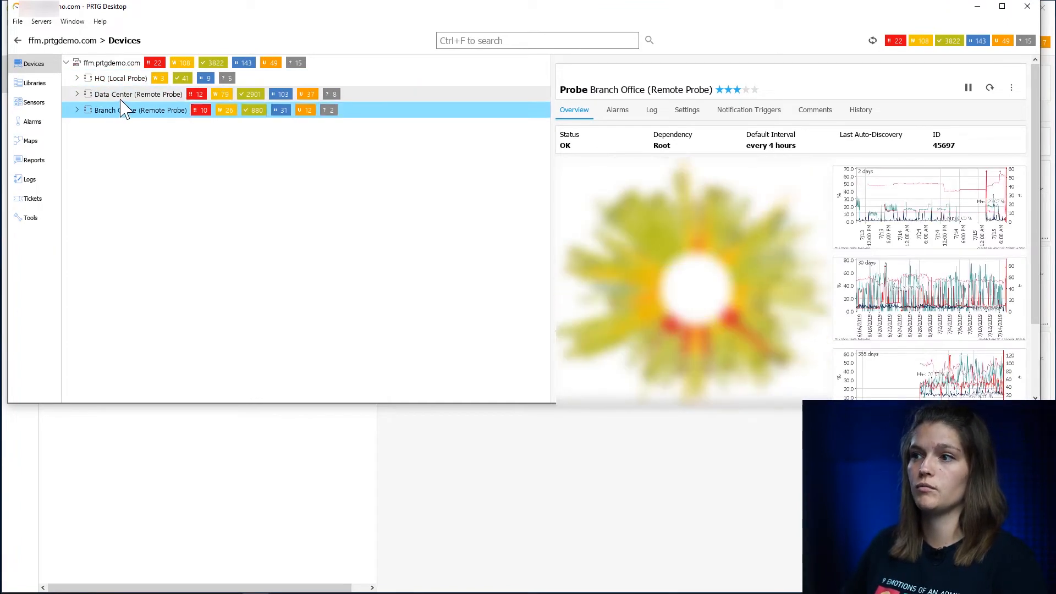
{"action": "left_click", "coordinate": [138, 94]}
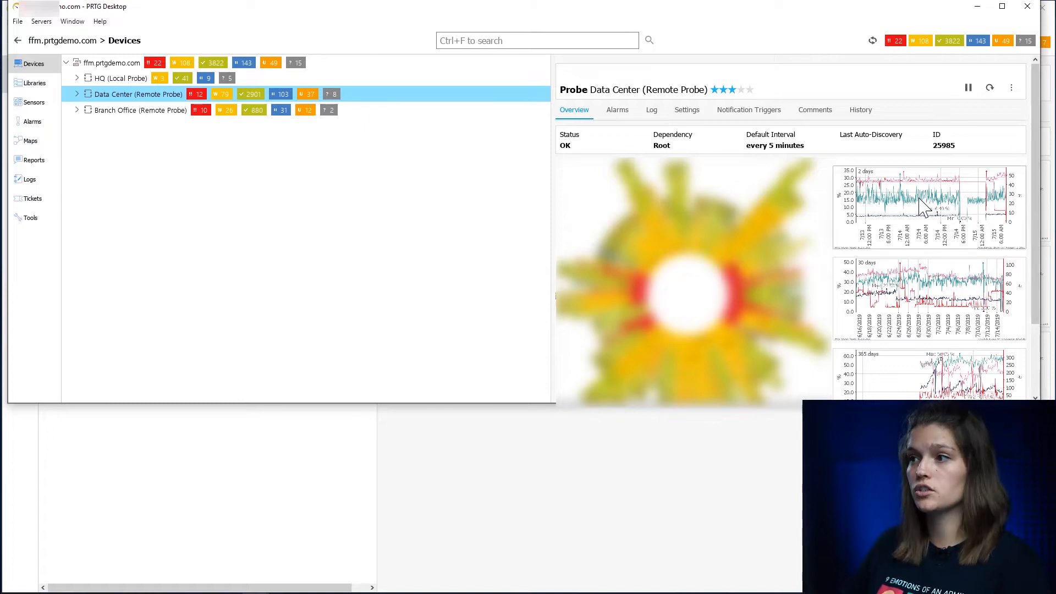
{"action": "mouse_move", "coordinate": [845, 242]}
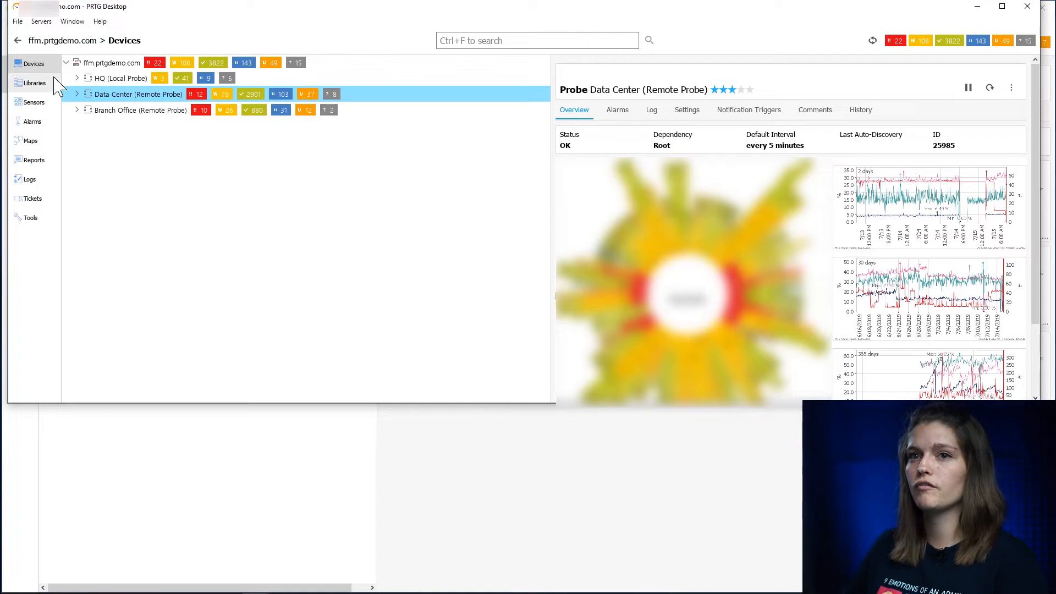
Expand the Data Center probe and show its Probe Device overview
{"action": "left_click", "coordinate": [76, 93]}
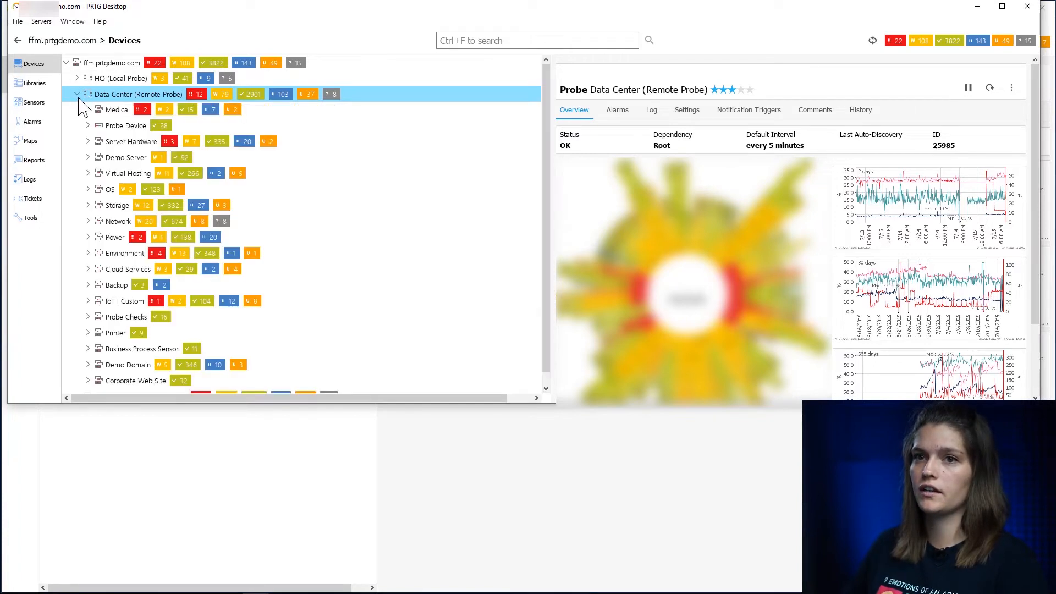
{"action": "left_click", "coordinate": [125, 125]}
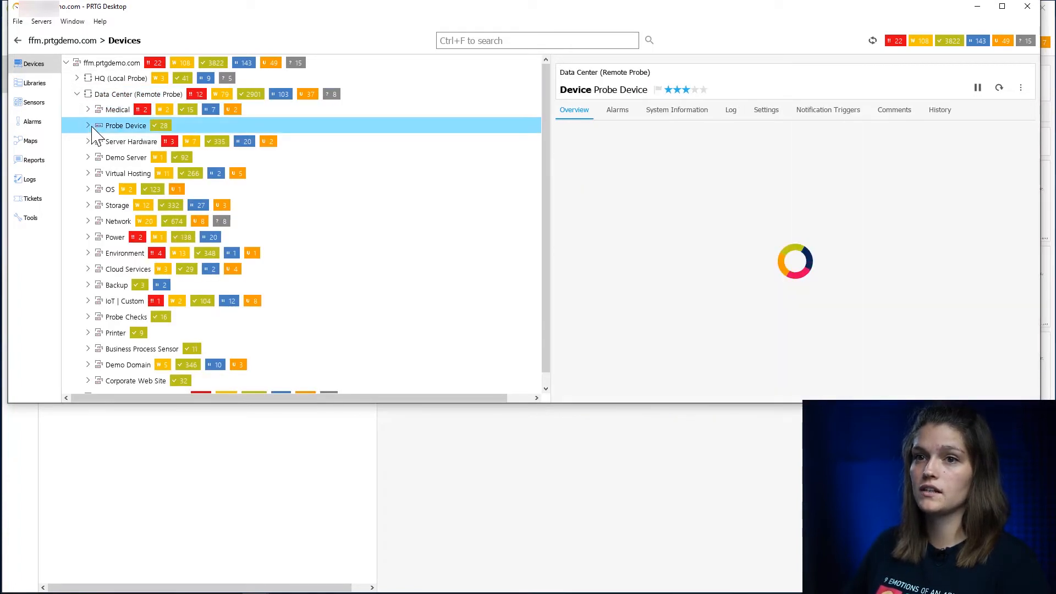
Expand HQ's AWS group and show live Ping graphs for AWS Control US, DE and IR together
{"action": "left_click", "coordinate": [88, 125]}
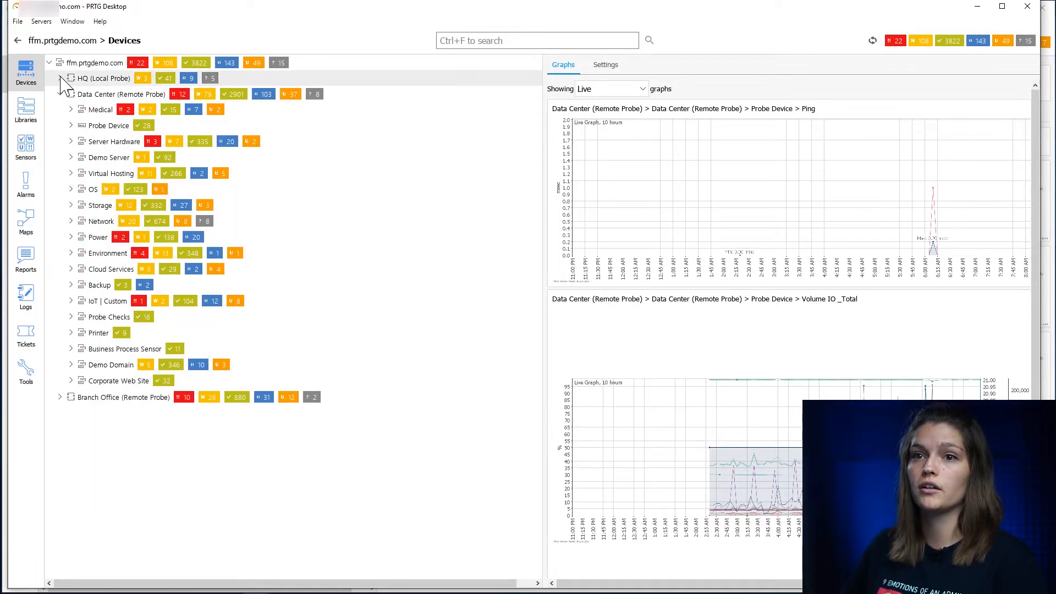
{"action": "left_click", "coordinate": [70, 78]}
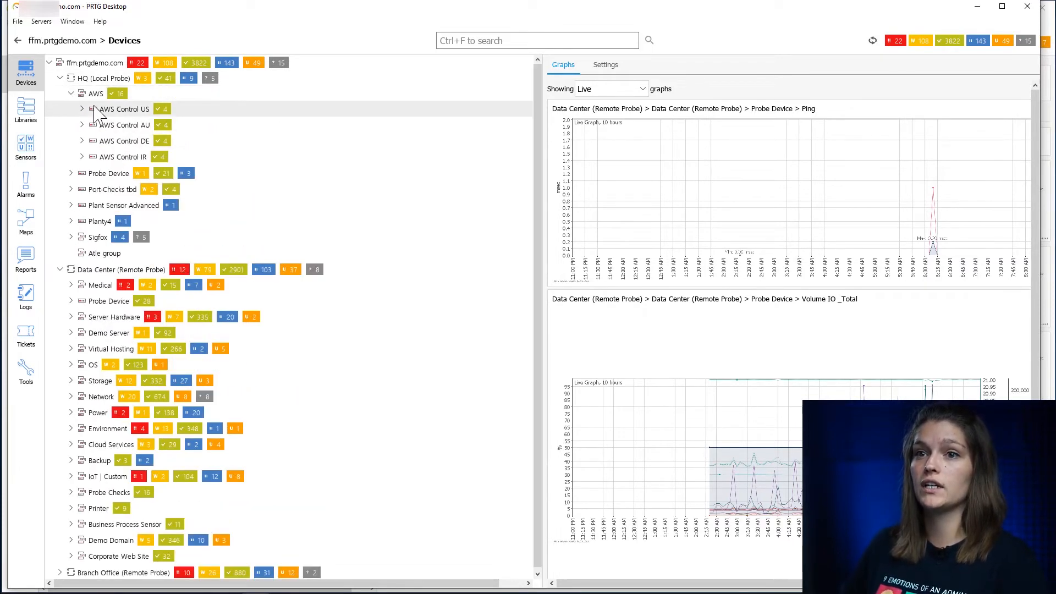
{"action": "left_click", "coordinate": [81, 109]}
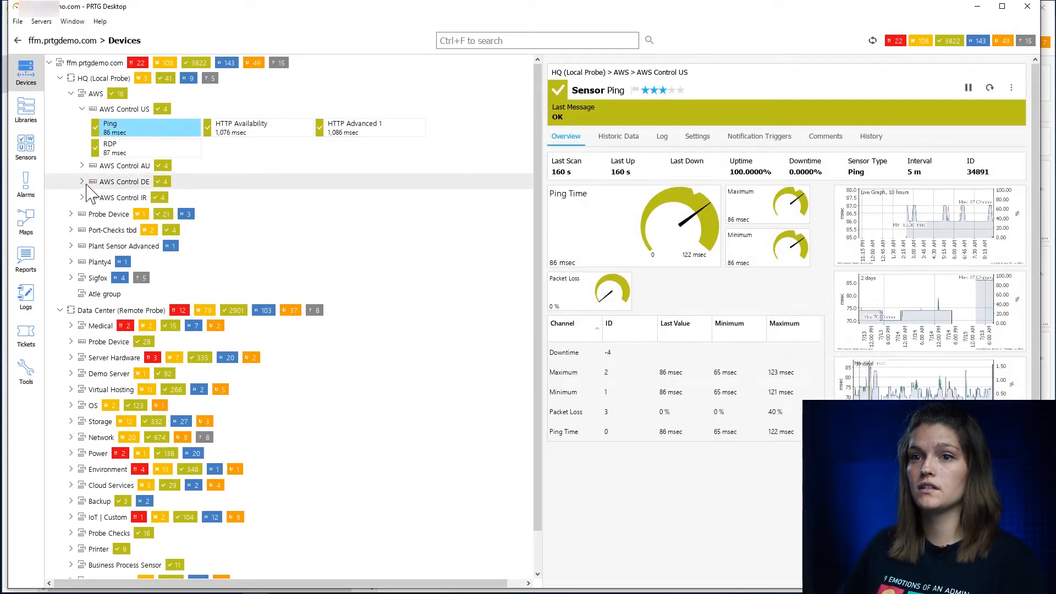
{"action": "left_click", "coordinate": [83, 182]}
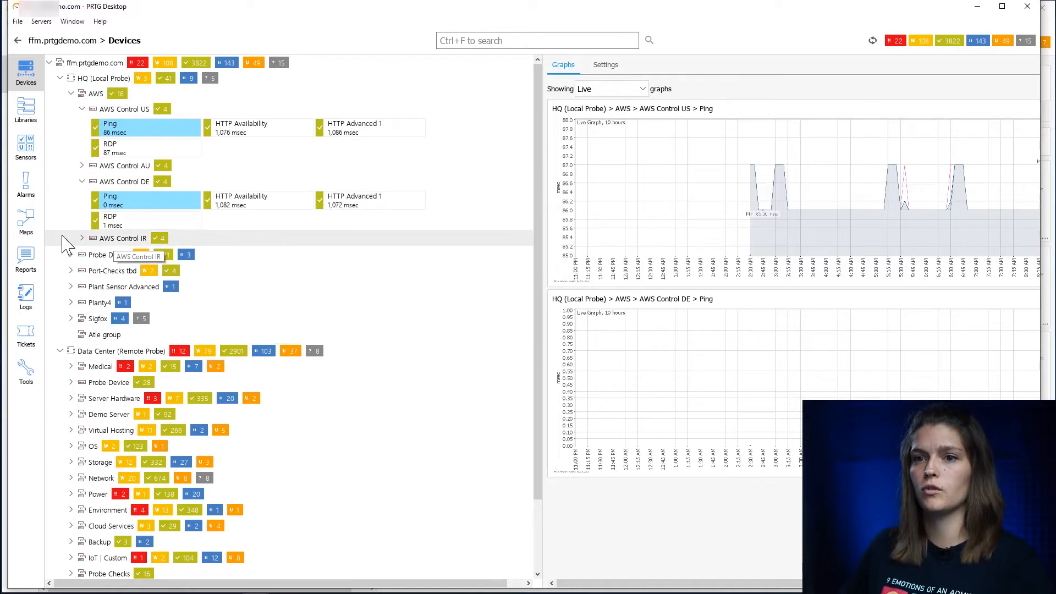
{"action": "left_click", "coordinate": [80, 238]}
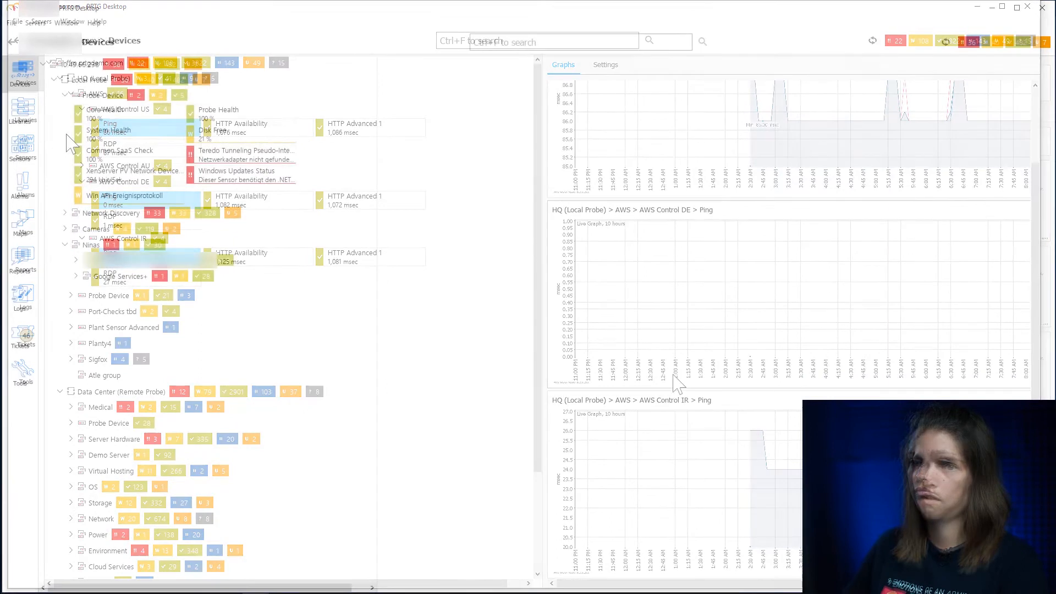
Show current alarm counts for both servers on the Multi-Core Dashboard, then close it
{"action": "left_click", "coordinate": [35, 22]}
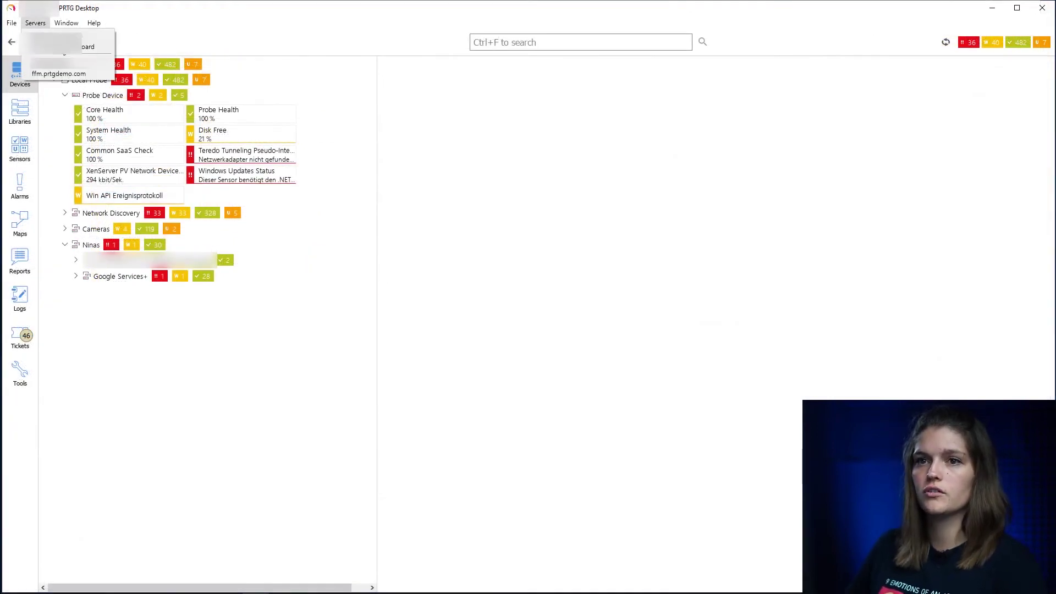
{"action": "mouse_move", "coordinate": [67, 36]}
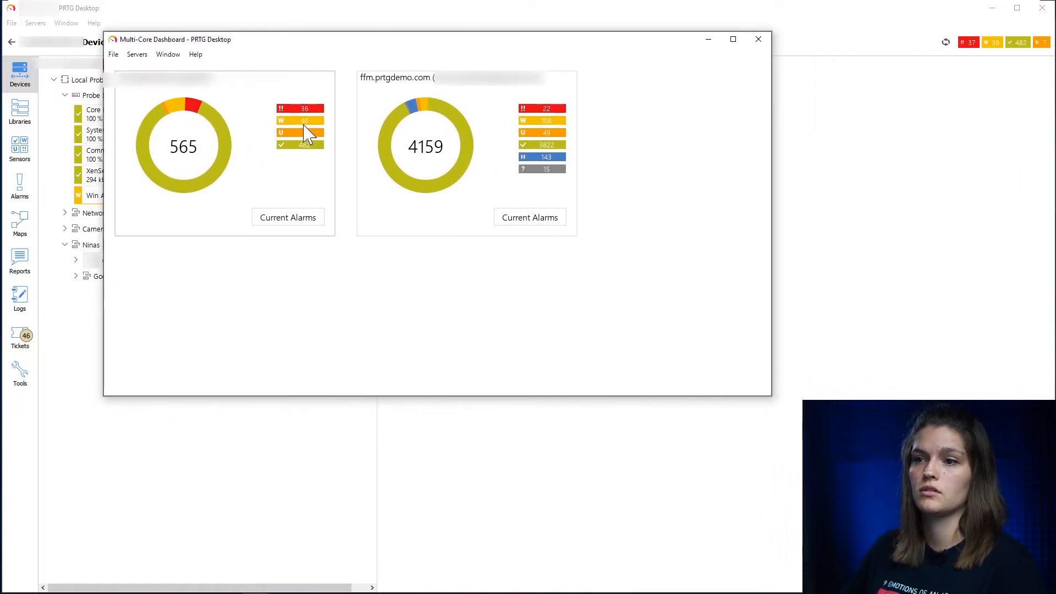
{"action": "mouse_move", "coordinate": [188, 239]}
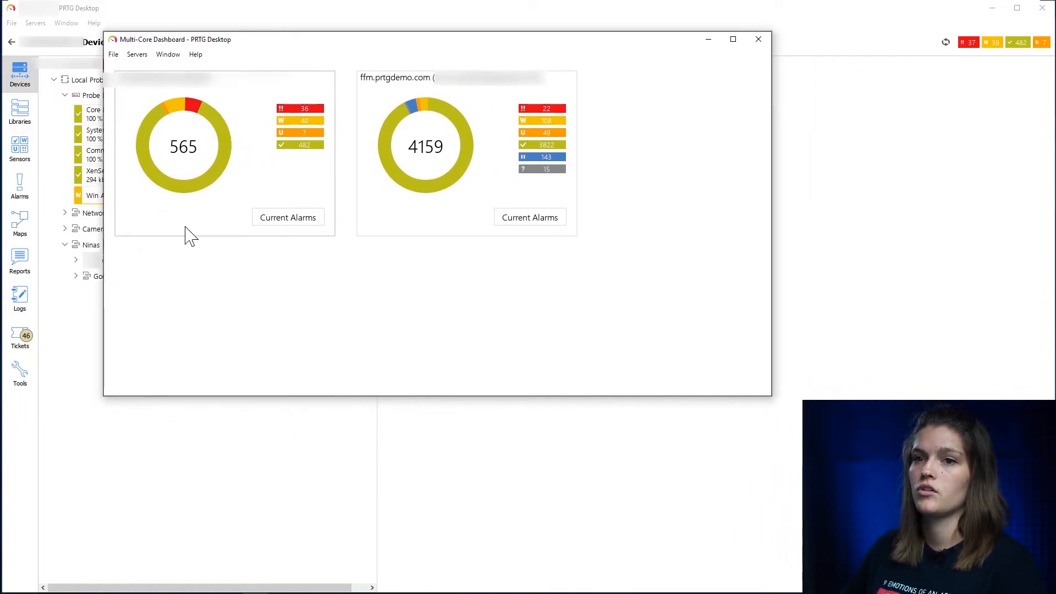
{"action": "mouse_move", "coordinate": [343, 226]}
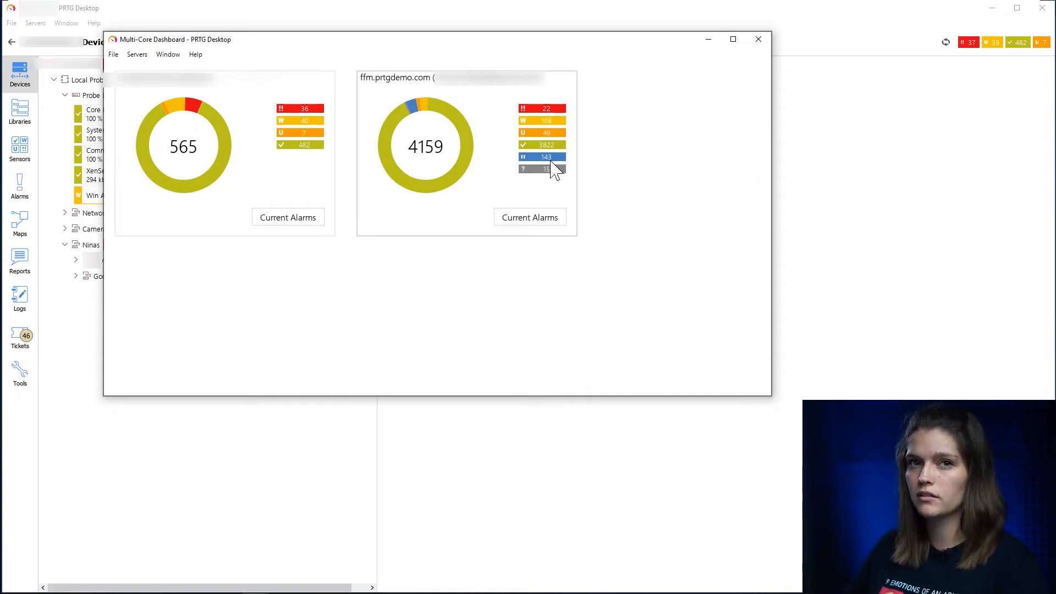
{"action": "mouse_move", "coordinate": [278, 154]}
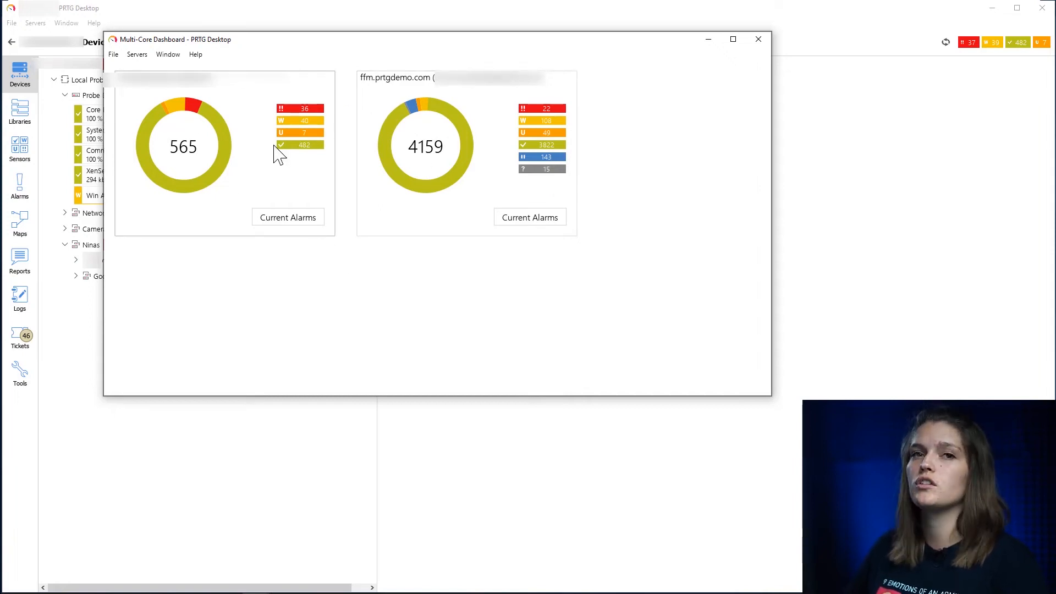
{"action": "mouse_move", "coordinate": [368, 226]}
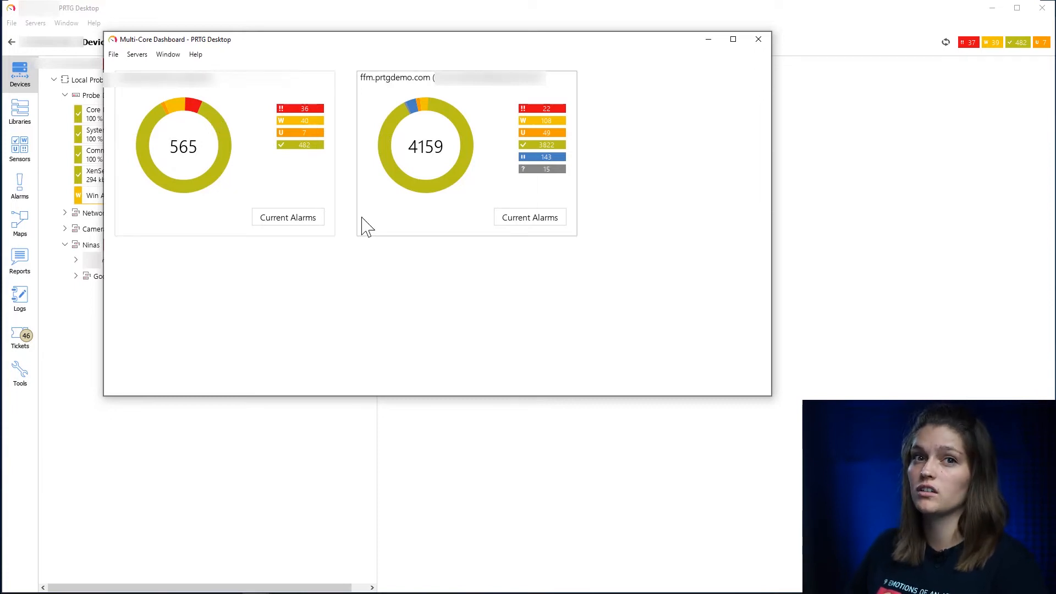
{"action": "left_click", "coordinate": [287, 217]}
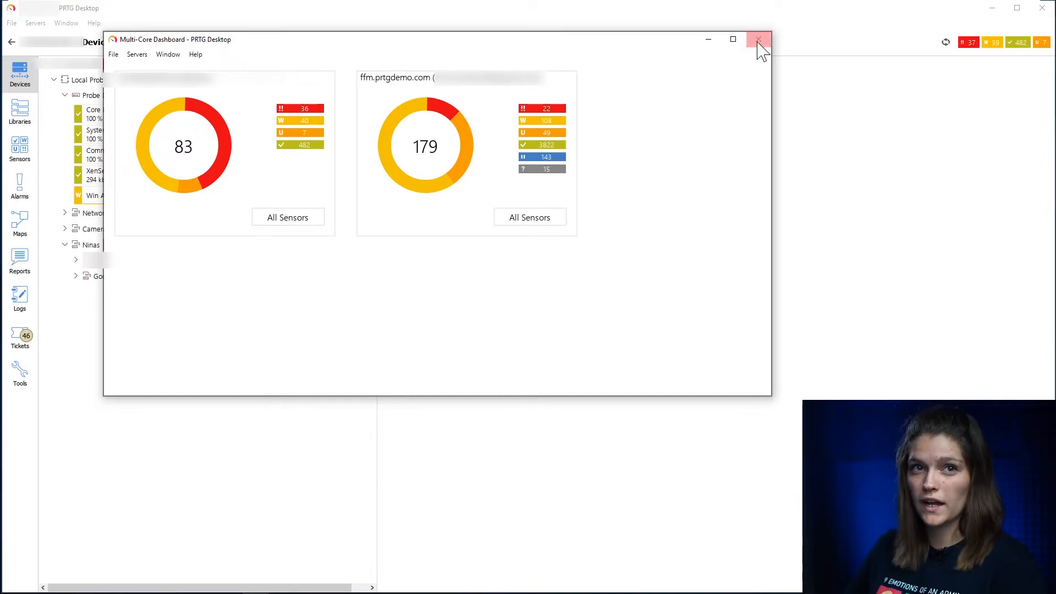
{"action": "left_click", "coordinate": [757, 40]}
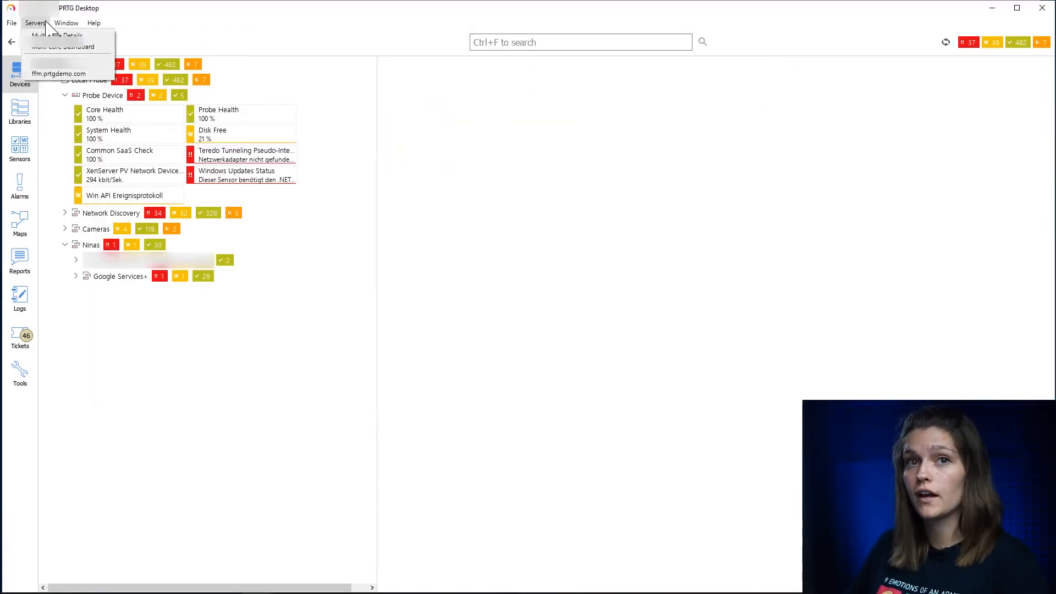
Show Multi-Core Details with the first server expanded and unusual sensors included
{"action": "left_click", "coordinate": [64, 46]}
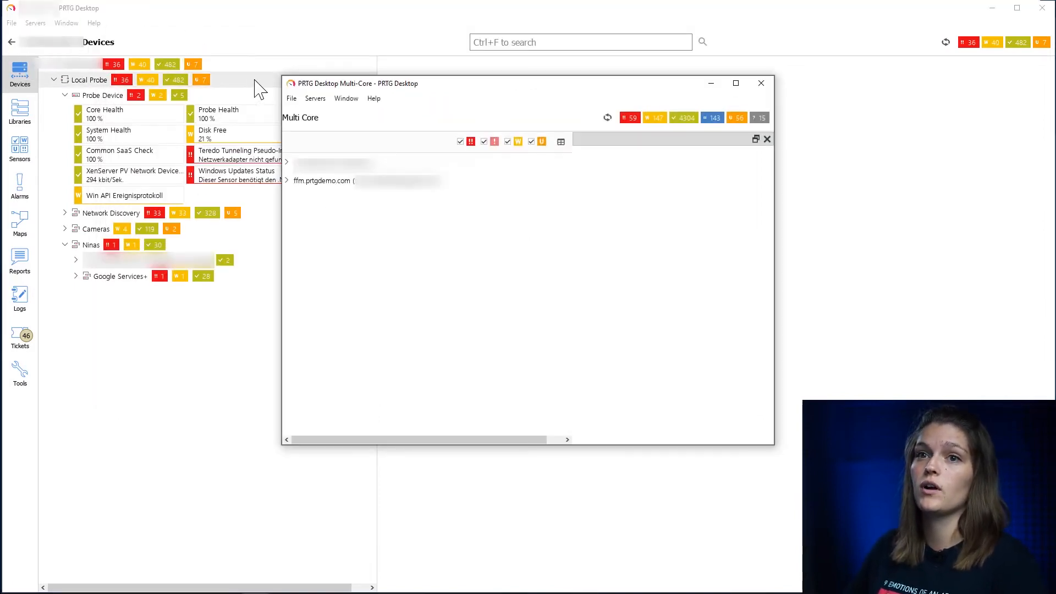
{"action": "left_click", "coordinate": [236, 171]}
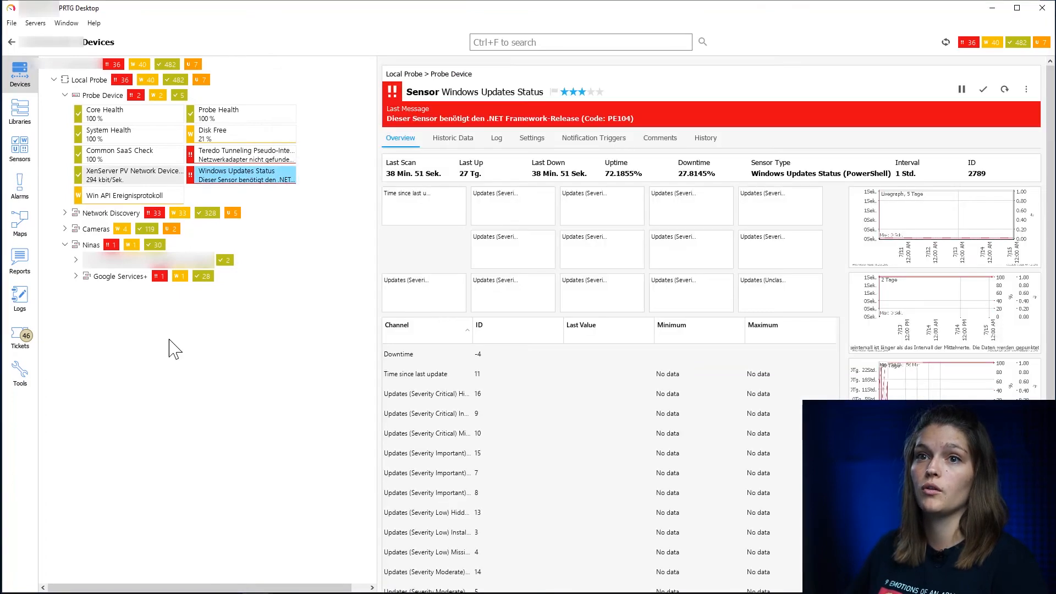
{"action": "mouse_move", "coordinate": [367, 575]}
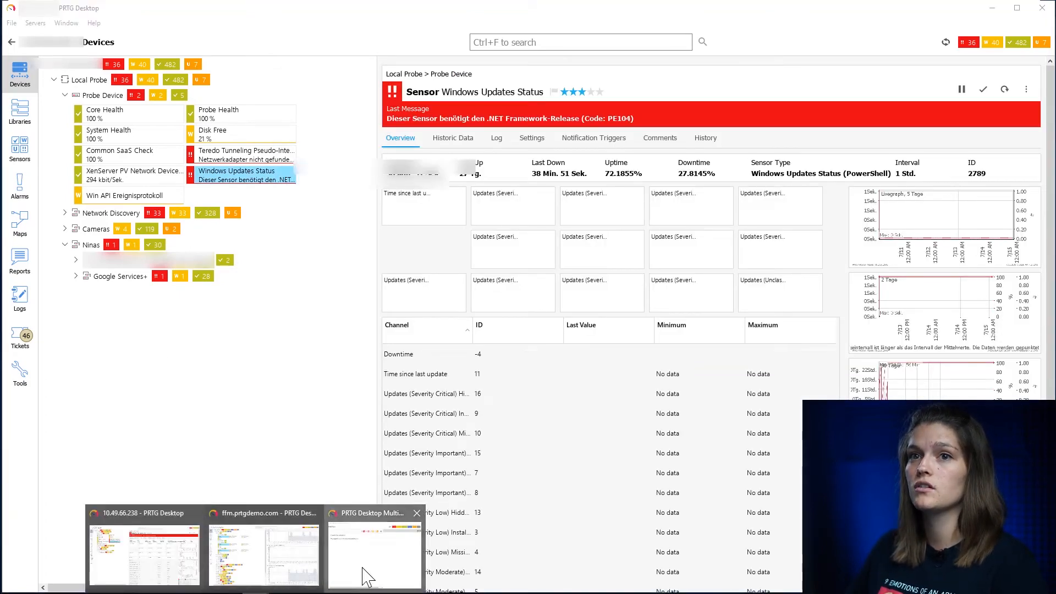
{"action": "left_click", "coordinate": [374, 552]}
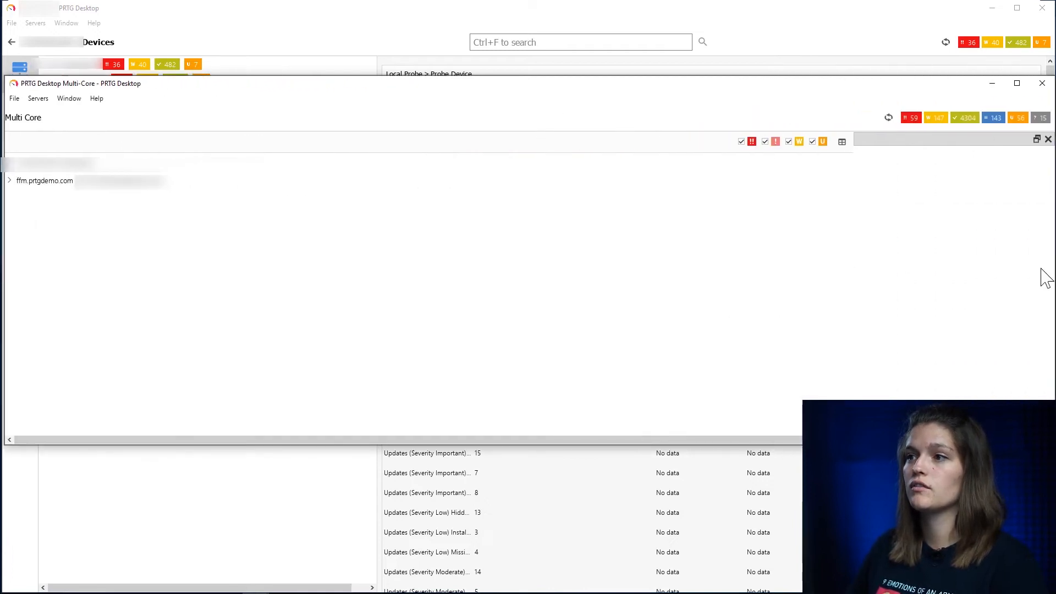
{"action": "left_click", "coordinate": [10, 180]}
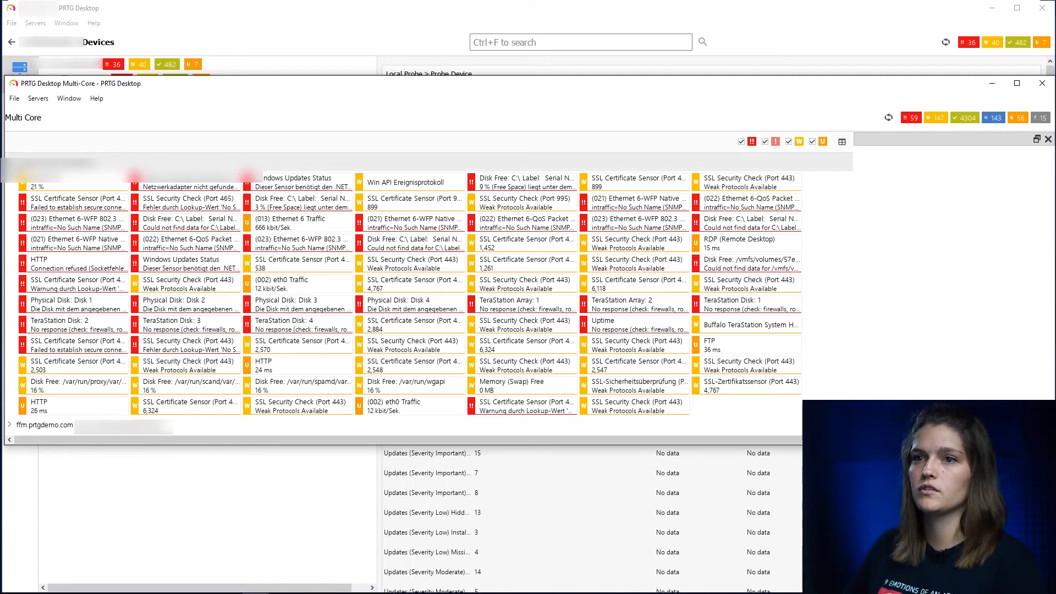
{"action": "mouse_move", "coordinate": [761, 223]}
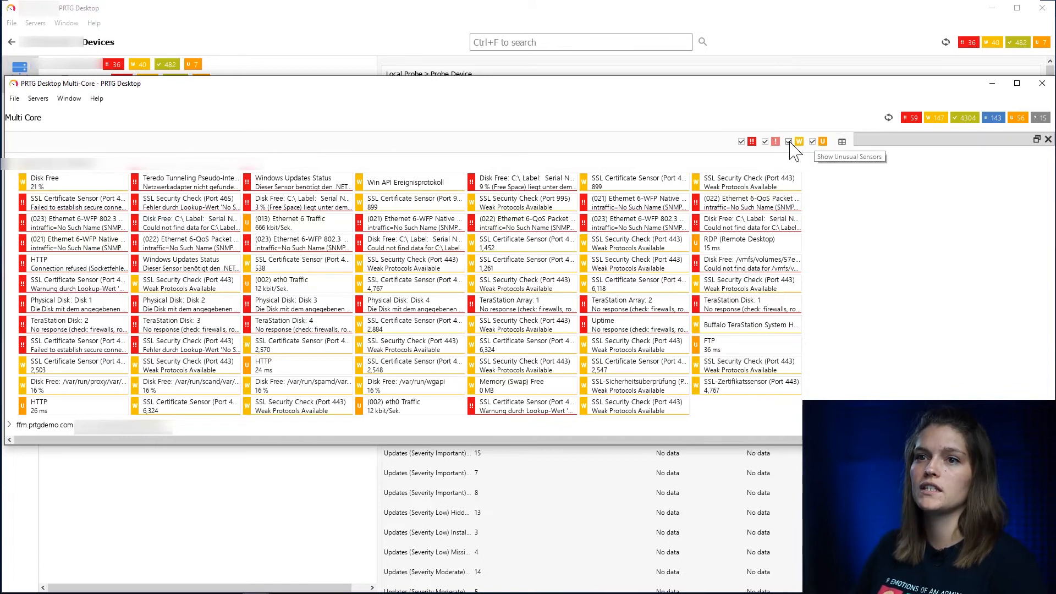
{"action": "left_click", "coordinate": [788, 142]}
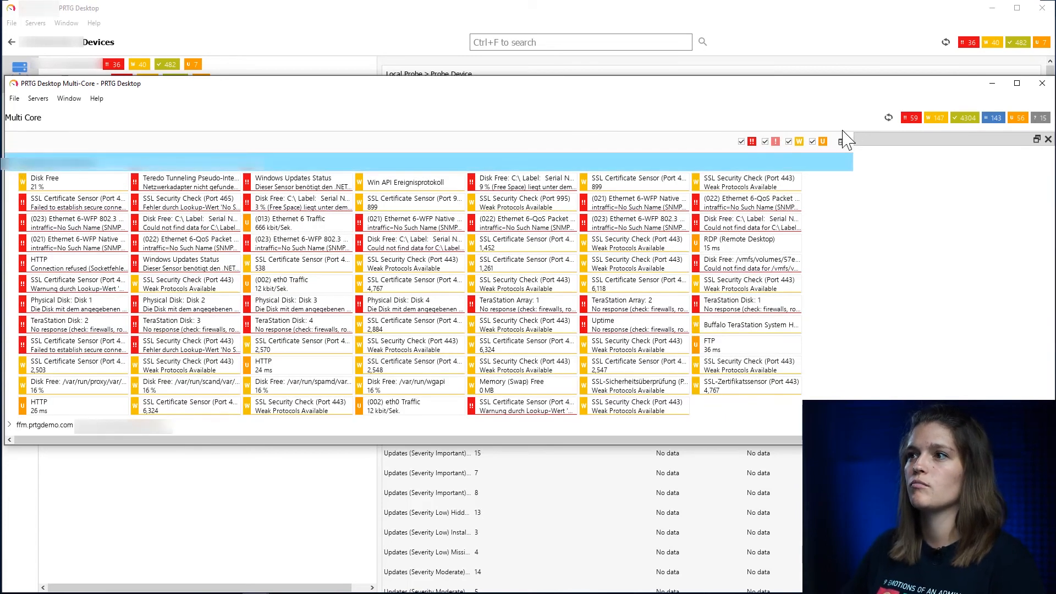
Switch to table view sorted by server then status, and show the Humidity sensor's details
{"action": "left_click", "coordinate": [840, 142]}
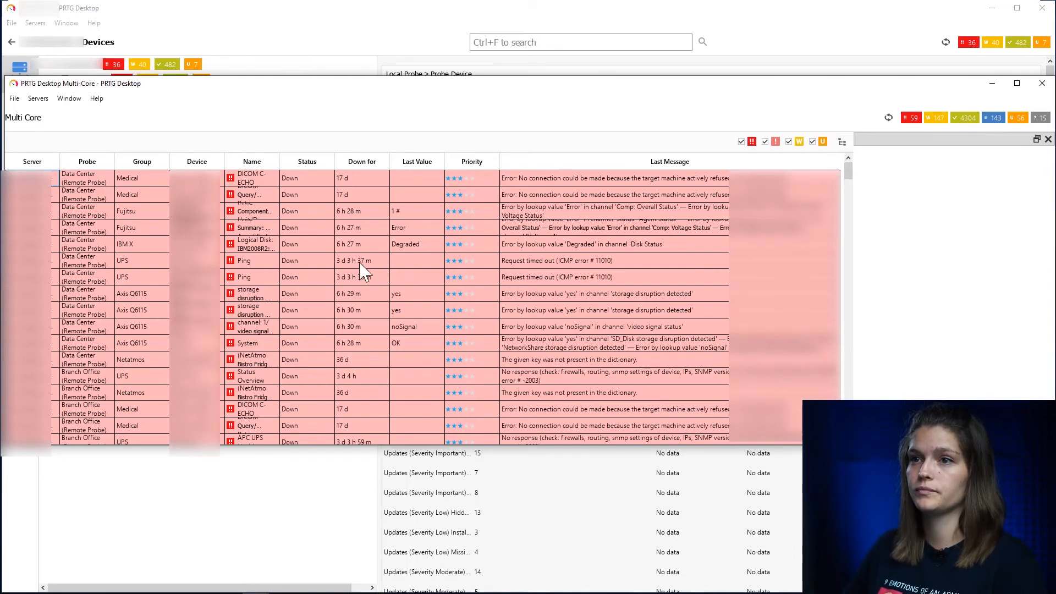
{"action": "left_click", "coordinate": [32, 161]}
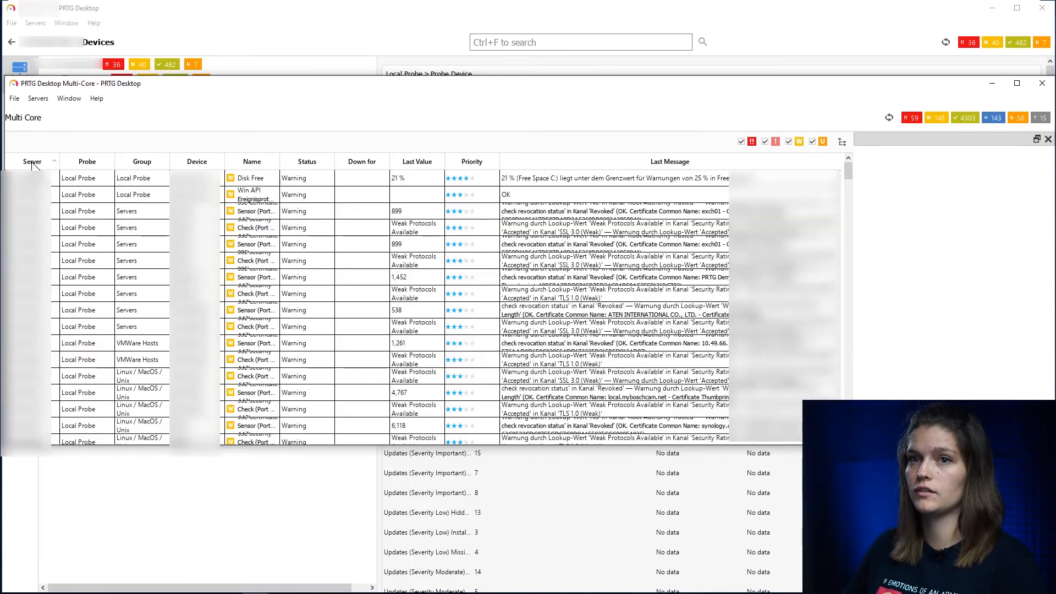
{"action": "left_click", "coordinate": [86, 161]}
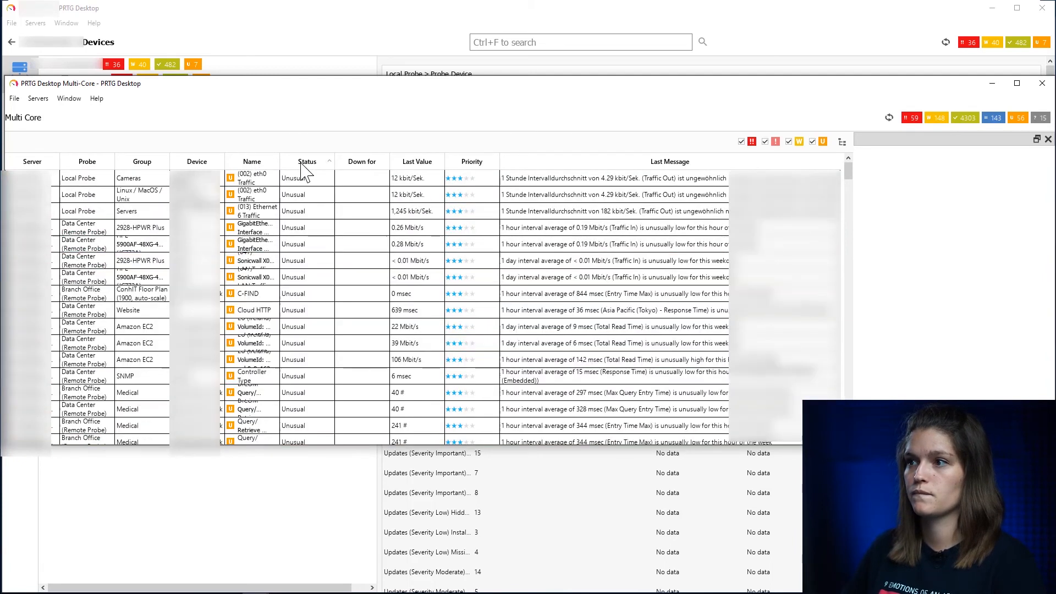
{"action": "scroll", "scroll_direction": "down", "scroll_amount": 3}
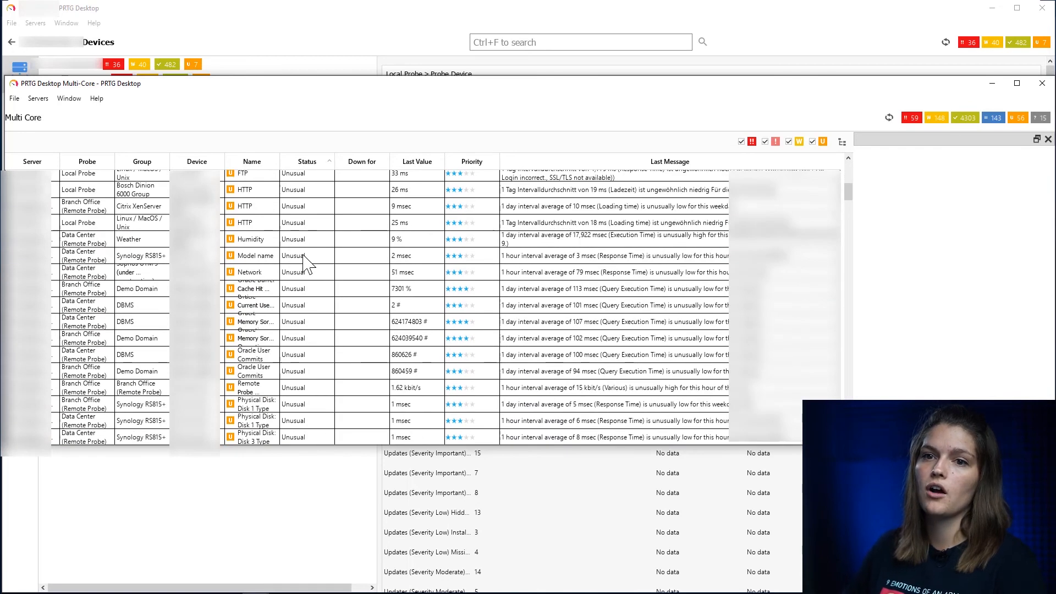
{"action": "mouse_move", "coordinate": [320, 168]}
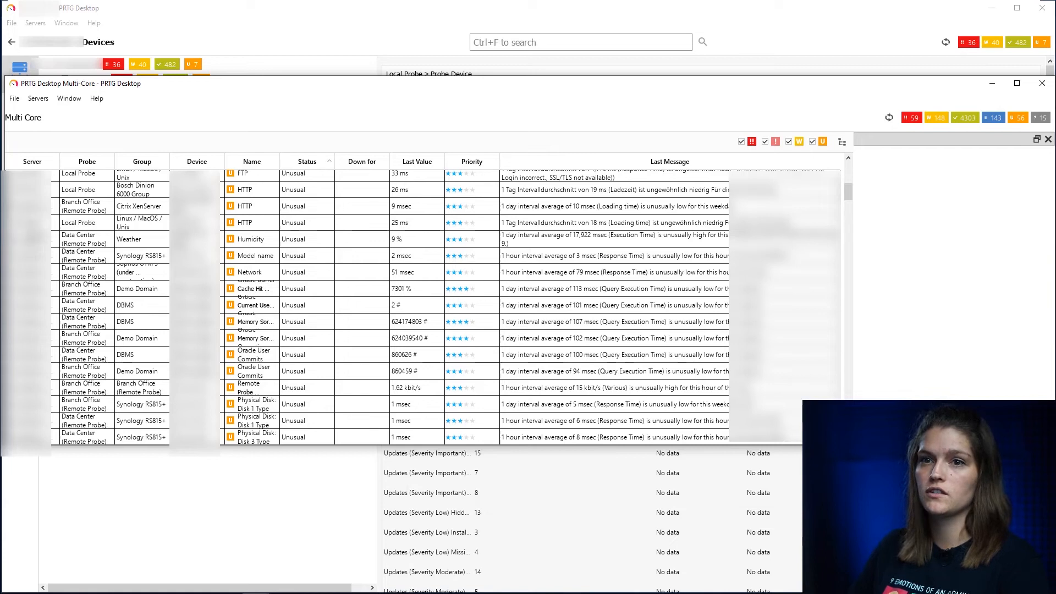
{"action": "mouse_move", "coordinate": [127, 242]}
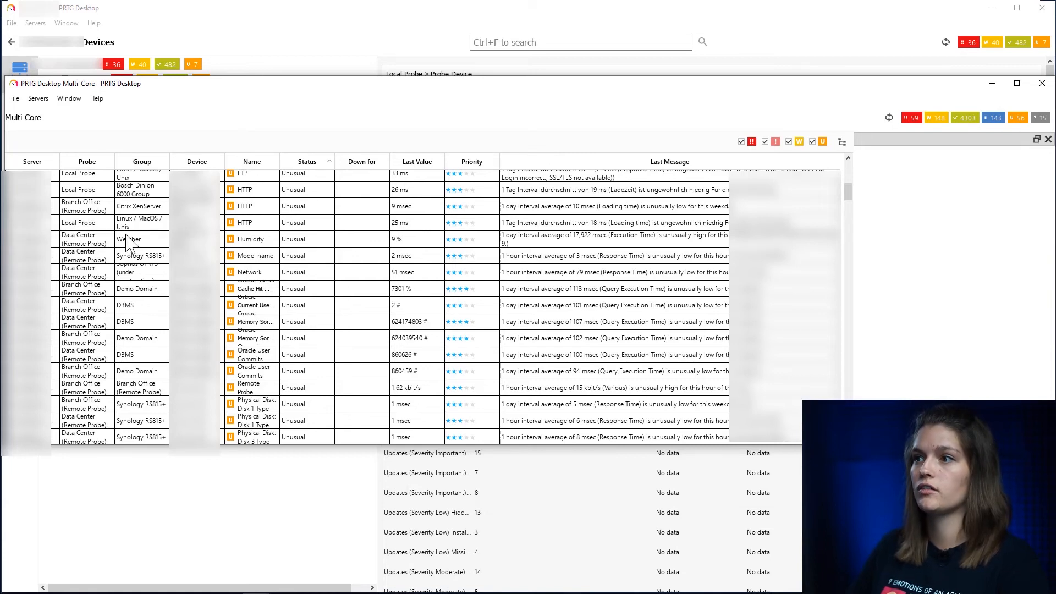
{"action": "left_click", "coordinate": [269, 223]}
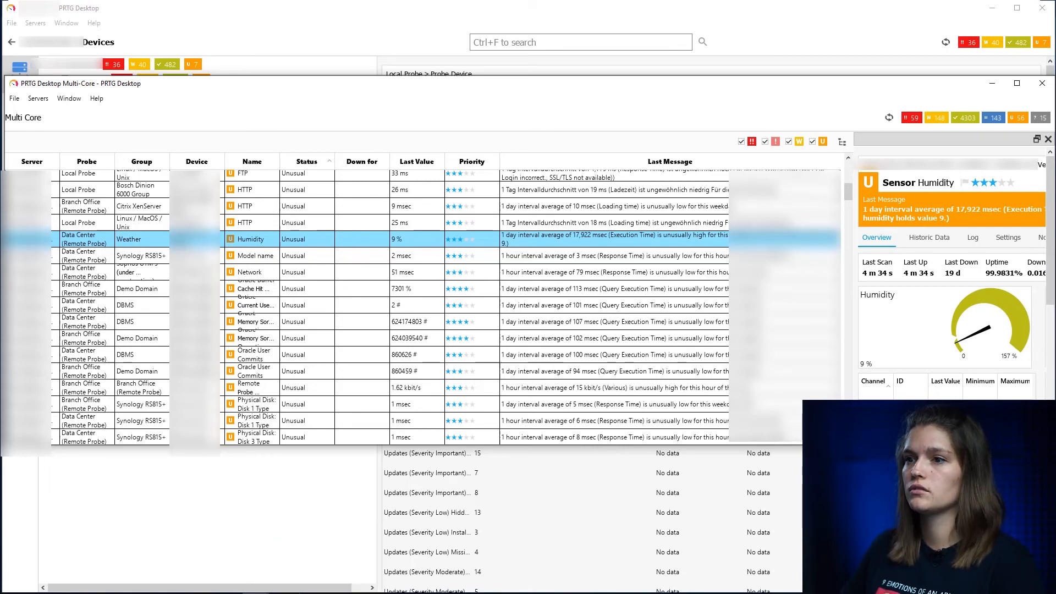
{"action": "mouse_move", "coordinate": [125, 397]}
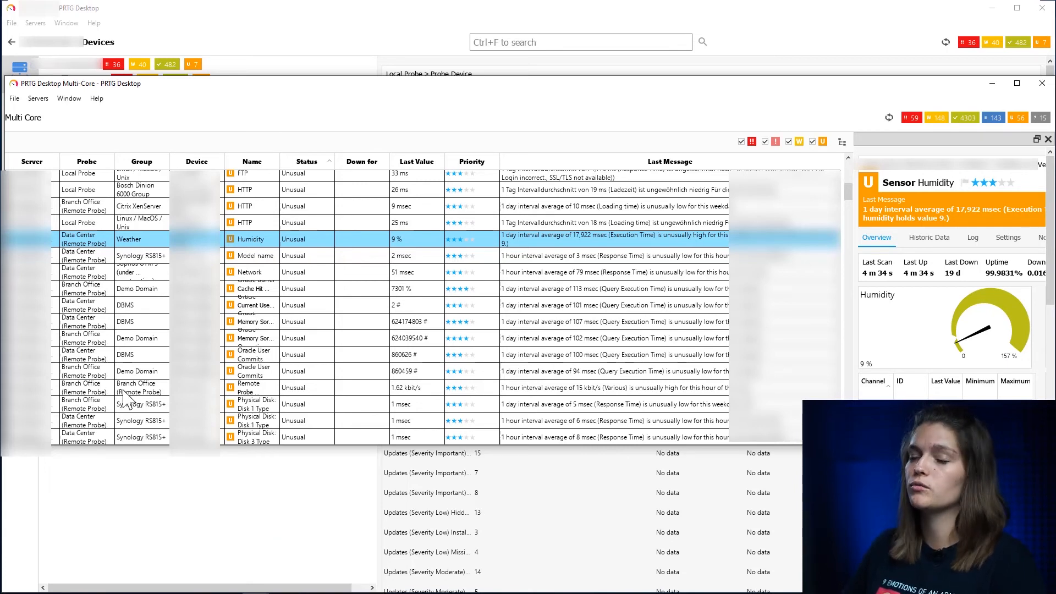
{"action": "mouse_move", "coordinate": [111, 384]}
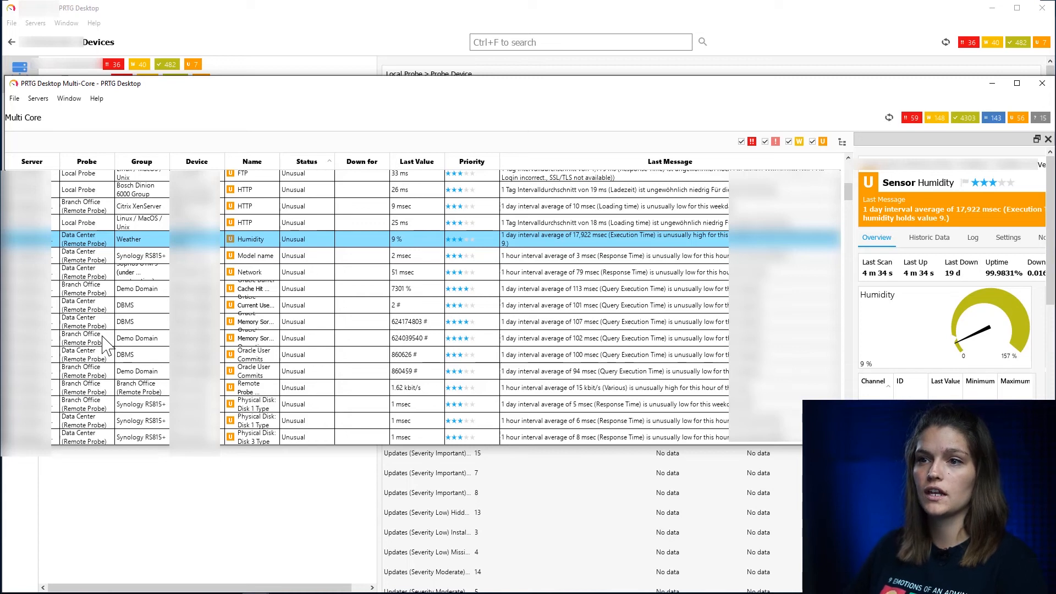
{"action": "mouse_move", "coordinate": [97, 343]}
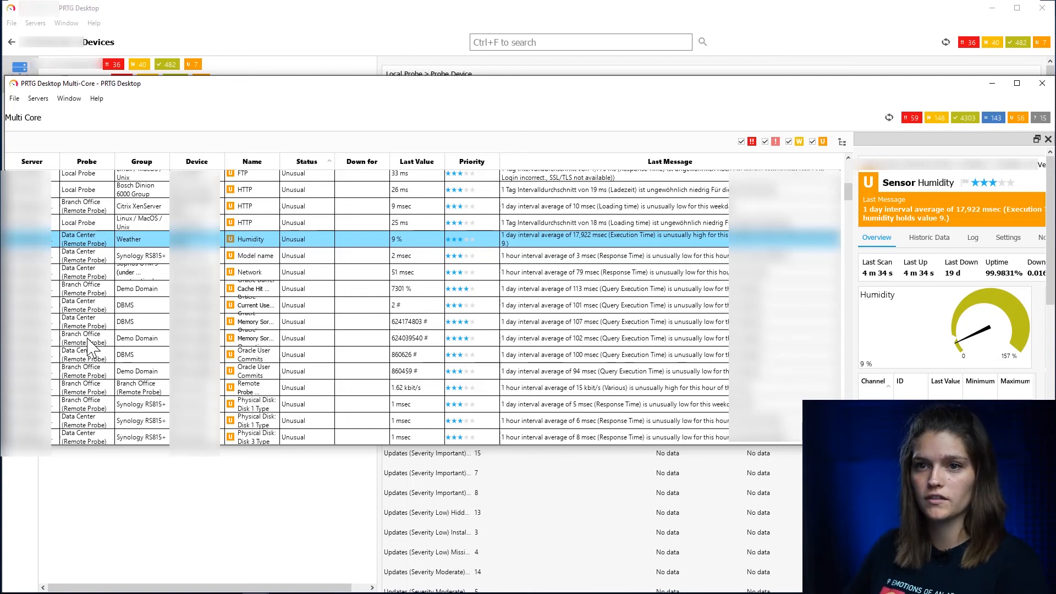
{"action": "mouse_move", "coordinate": [82, 345]}
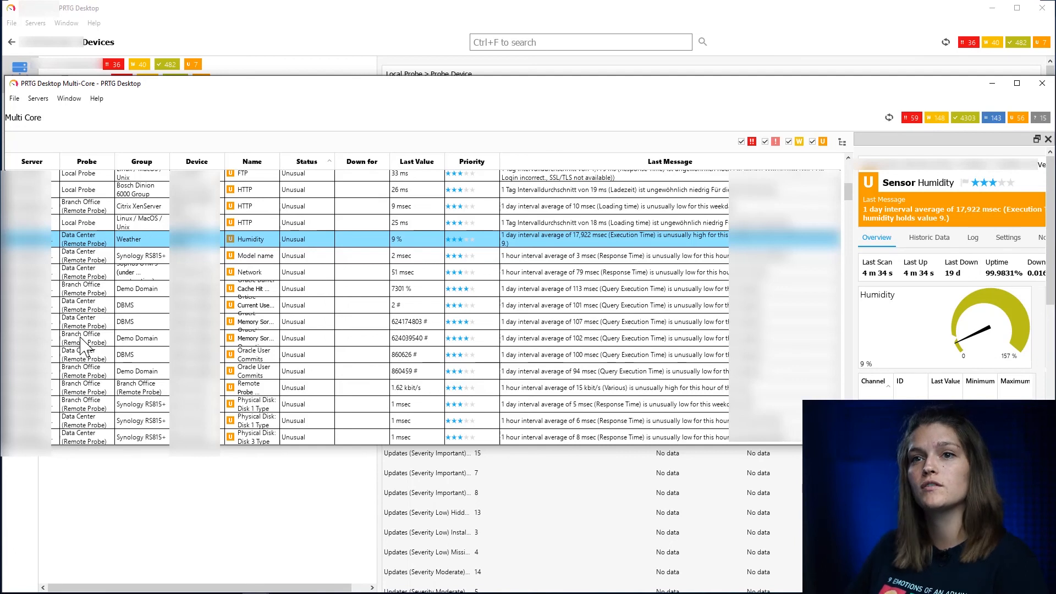